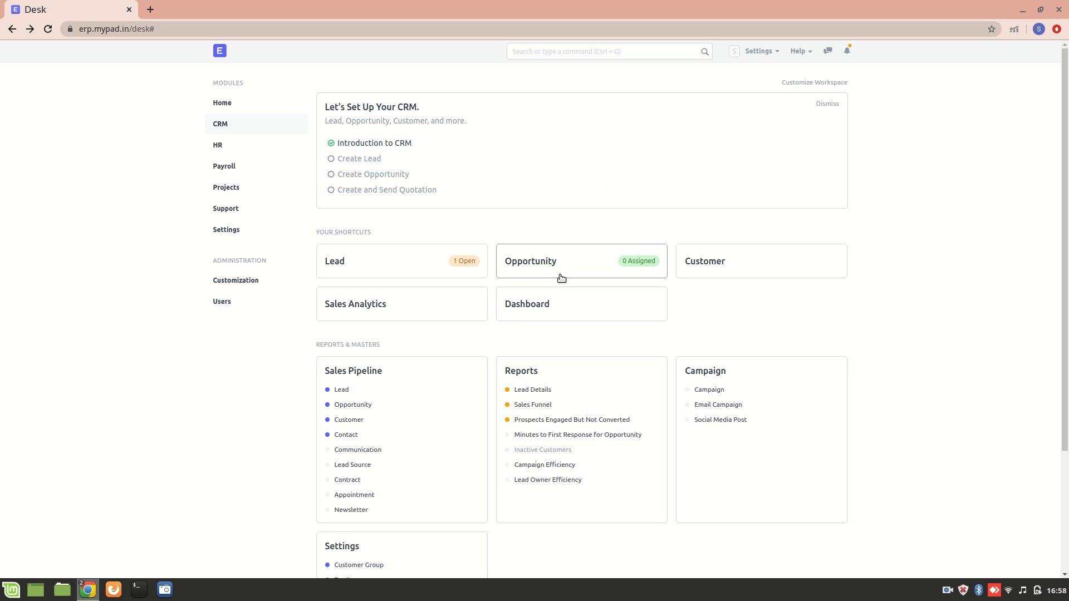
pyautogui.moveTo(550, 274)
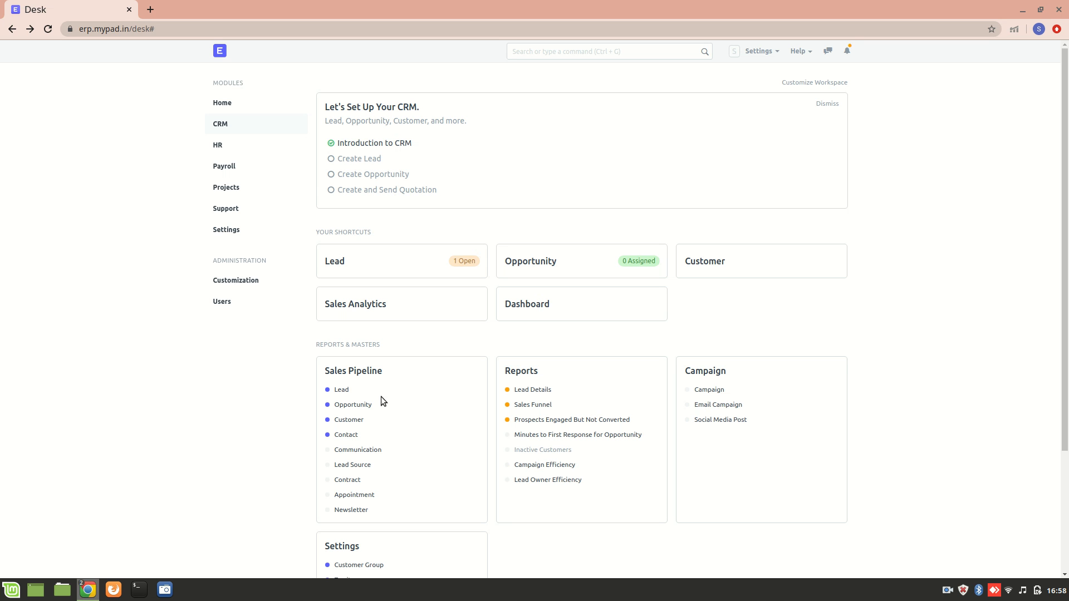
pyautogui.moveTo(331, 424)
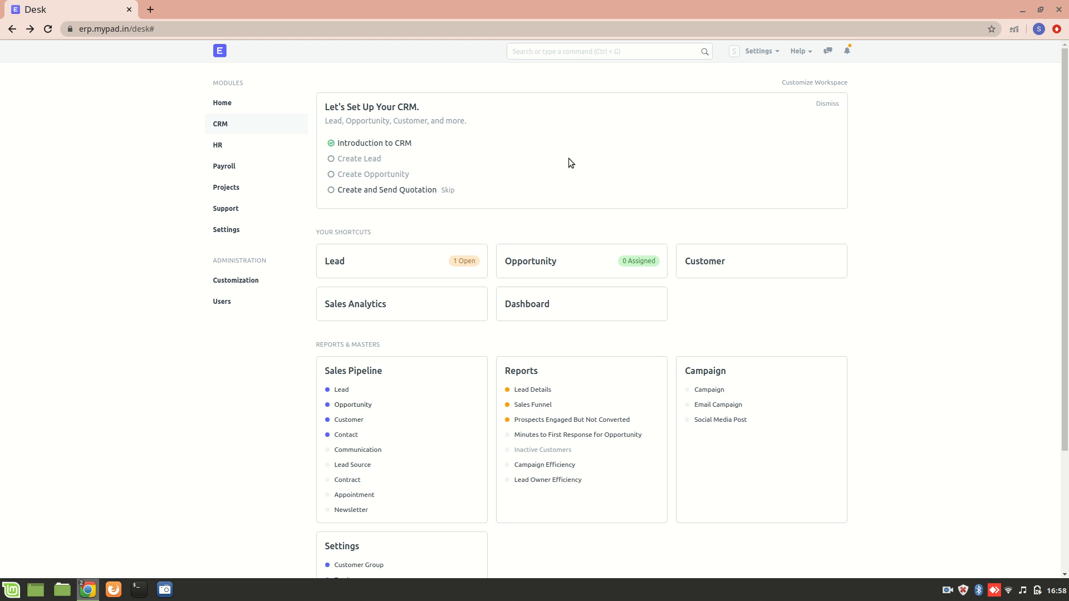
# Step: Search 'as' in the awesome bar and open the Assignment Rule list
pyautogui.click(607, 51)
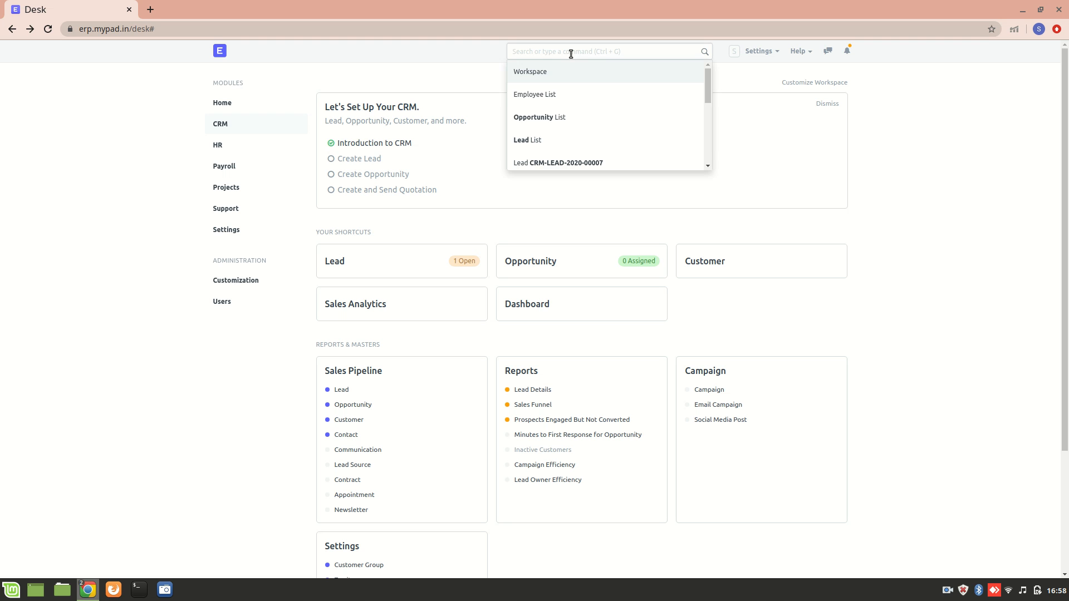
pyautogui.write('assig')
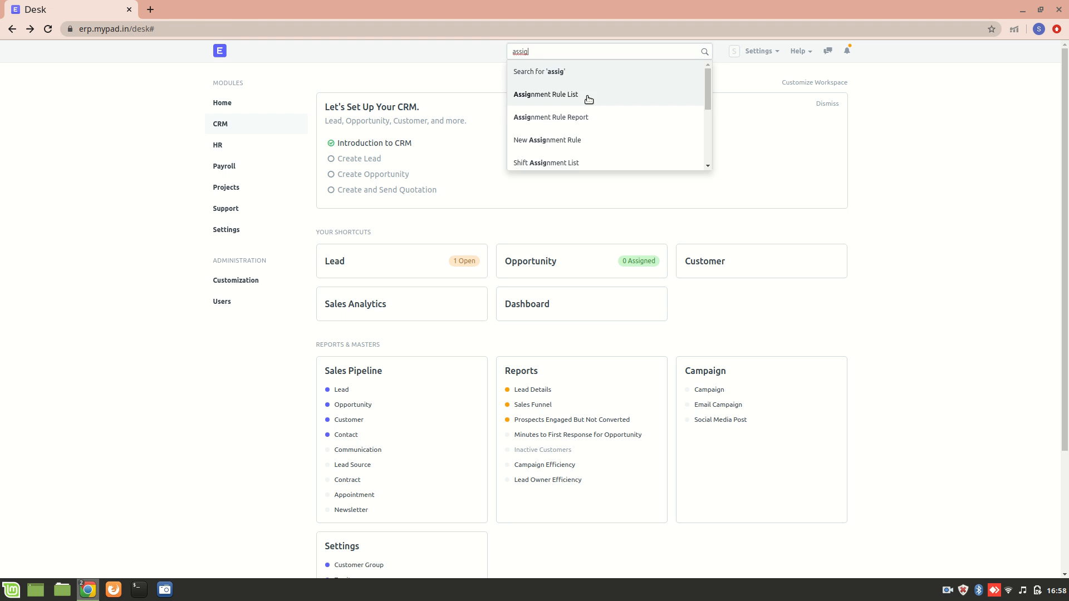
pyautogui.click(544, 94)
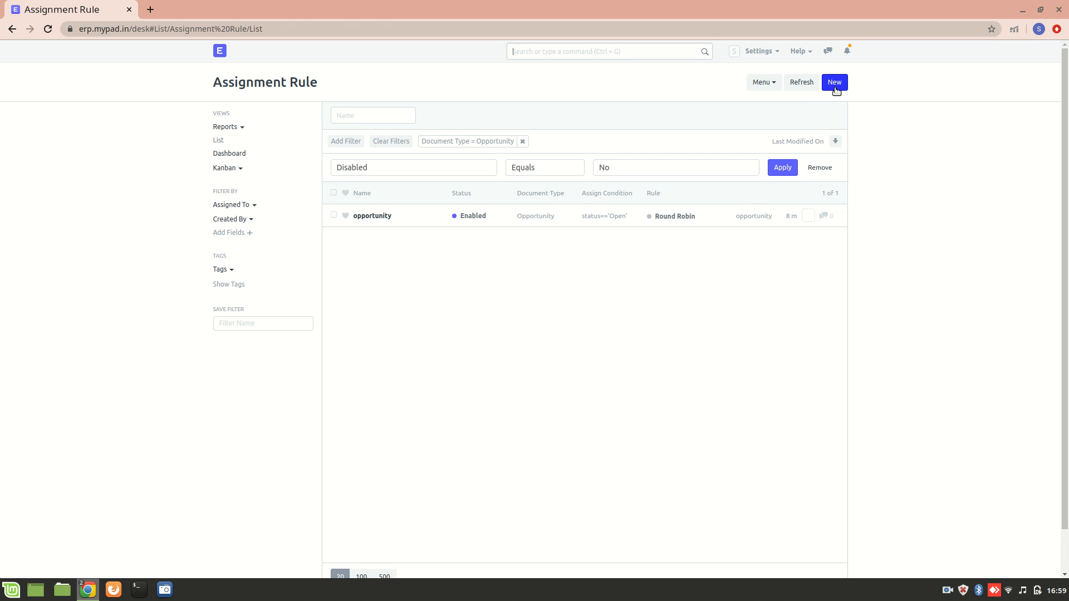
# Step: Create a new assignment rule and name it 'Opportunity -1'
pyautogui.click(834, 81)
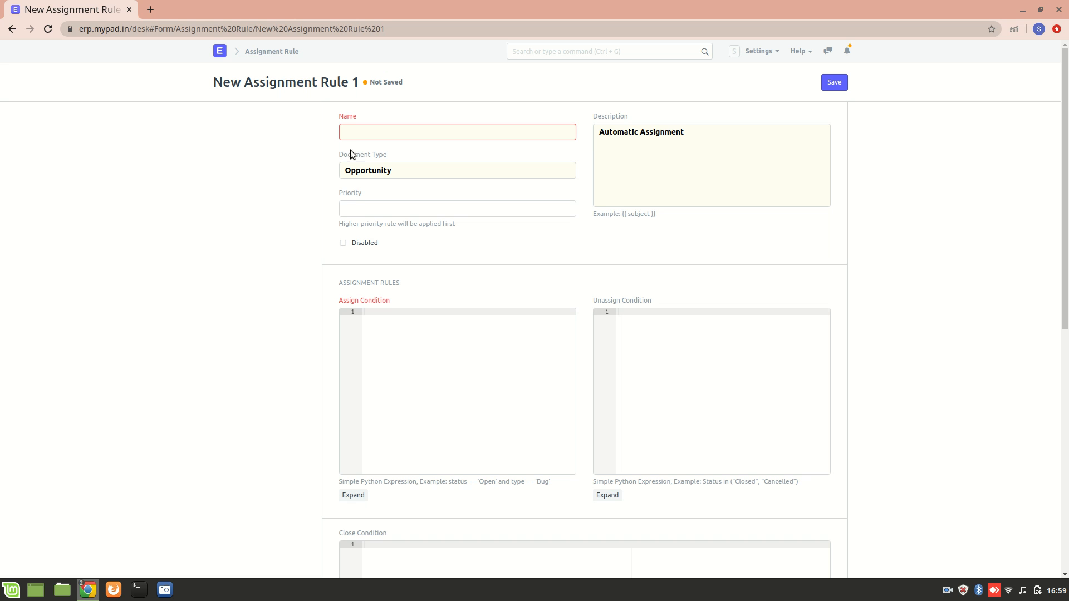
pyautogui.click(457, 131)
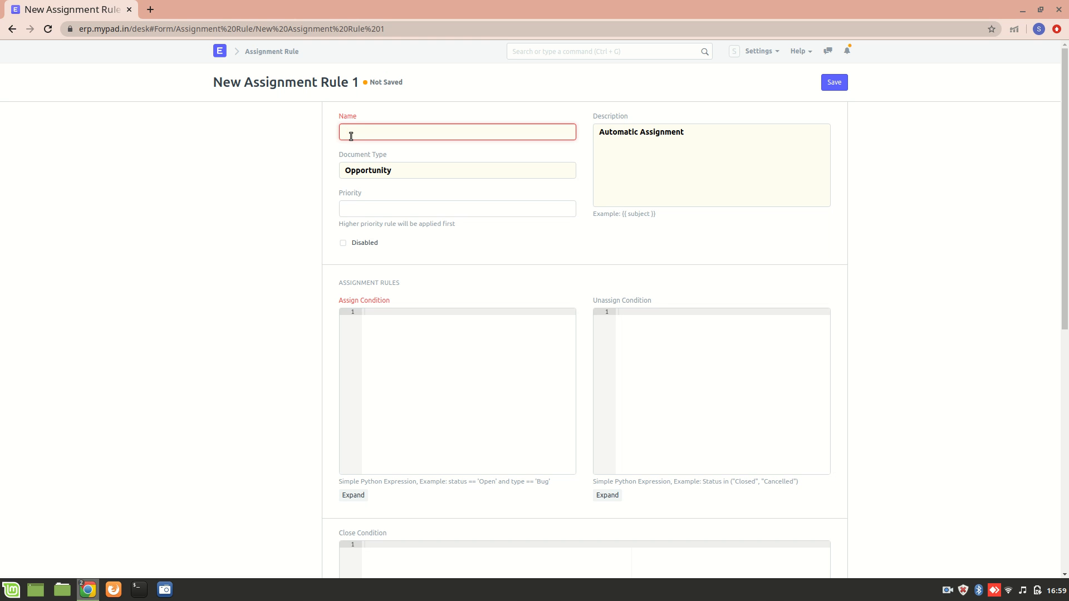
pyautogui.write('Opportunity -1')
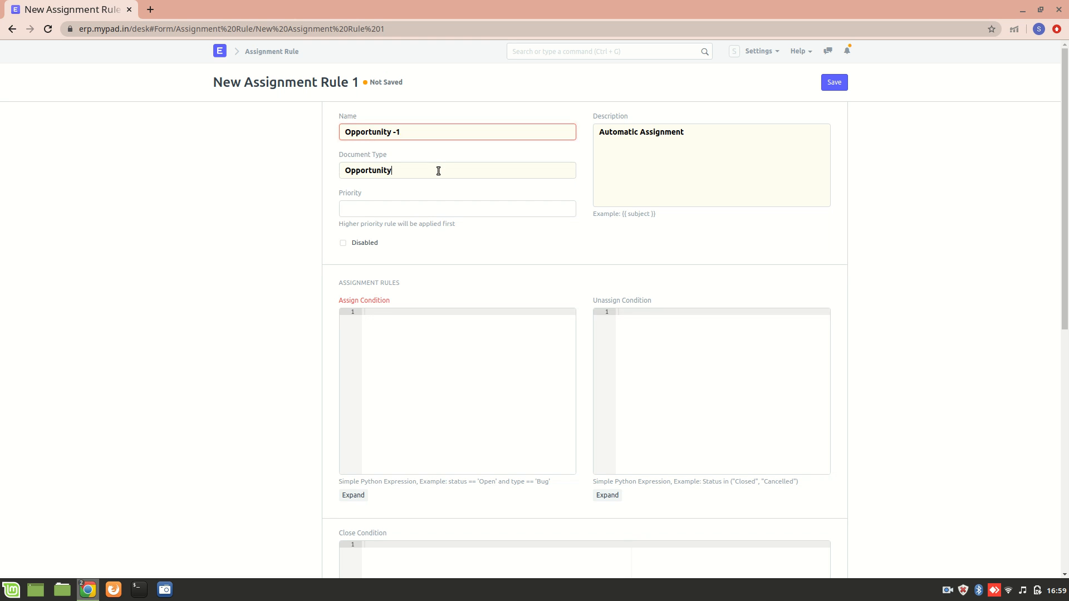
pyautogui.press('Backspace')
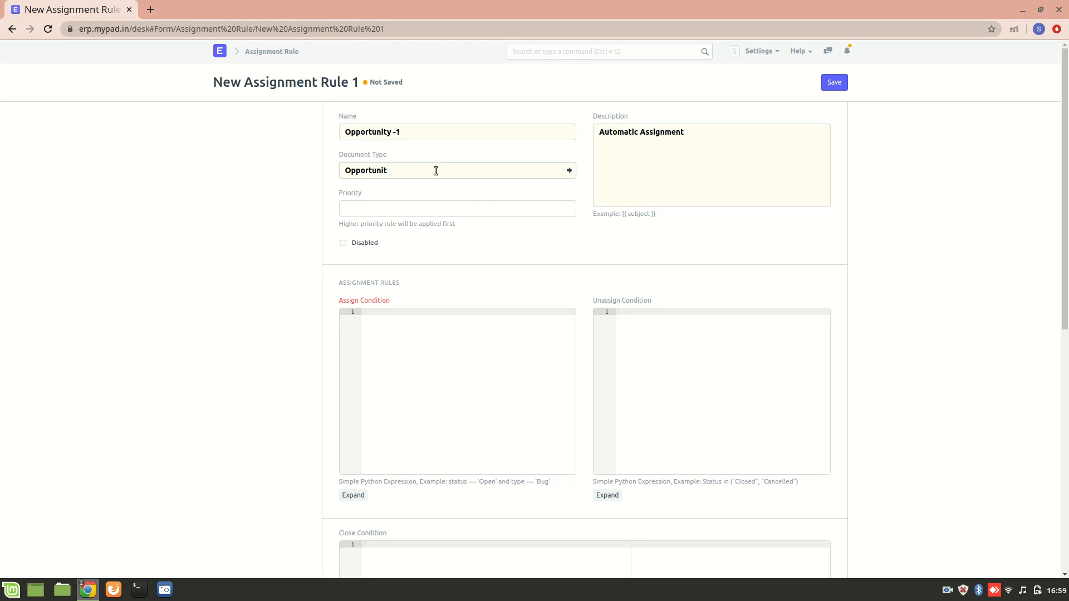
# Step: Set the rule's document type to Opportunity
pyautogui.click(450, 169)
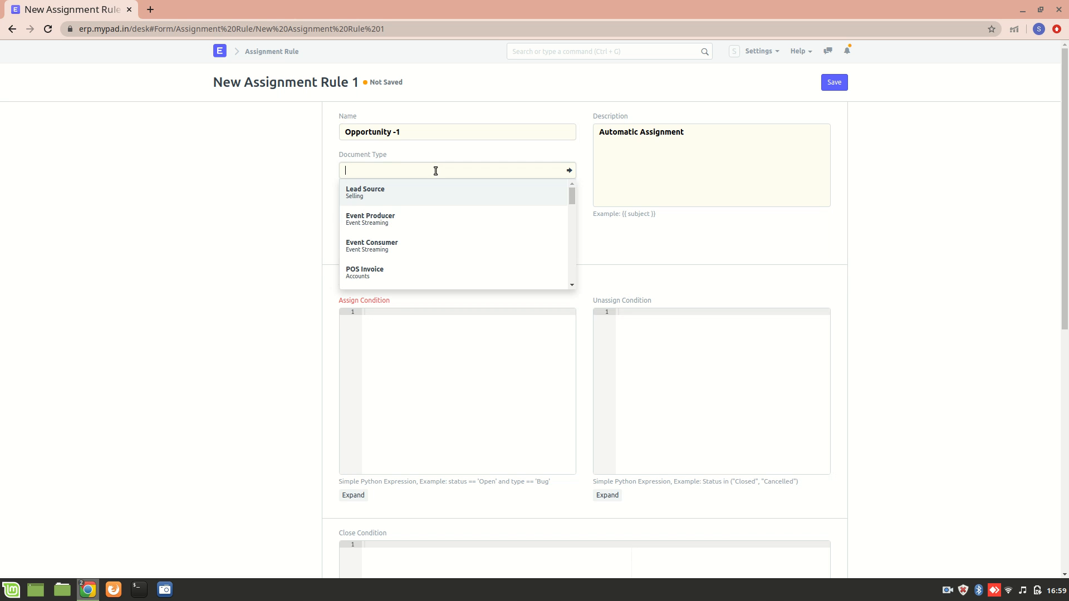
pyautogui.moveTo(386, 207)
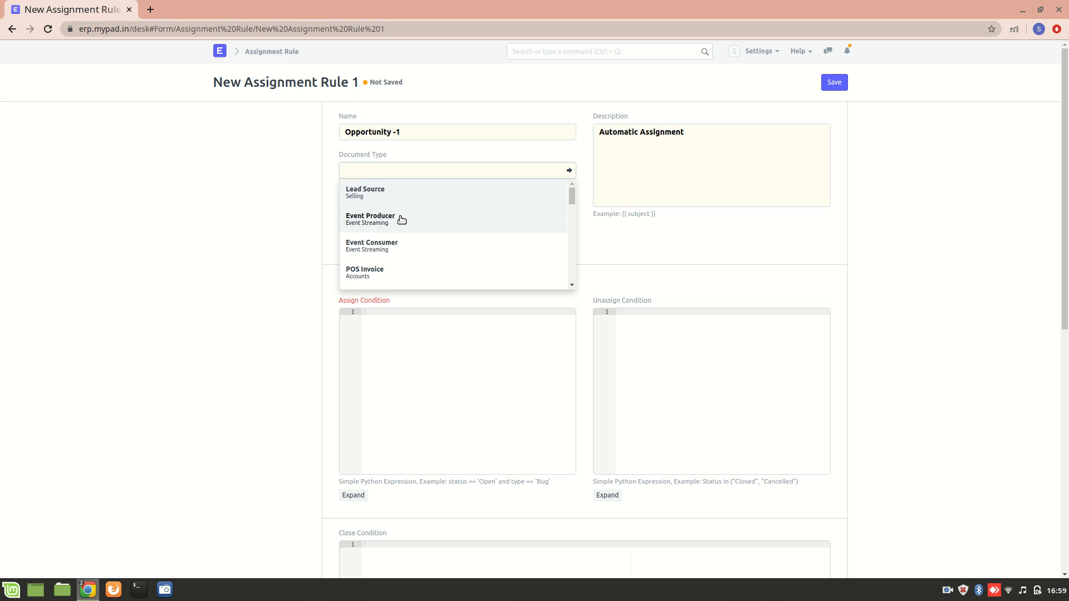
pyautogui.scroll(-3)
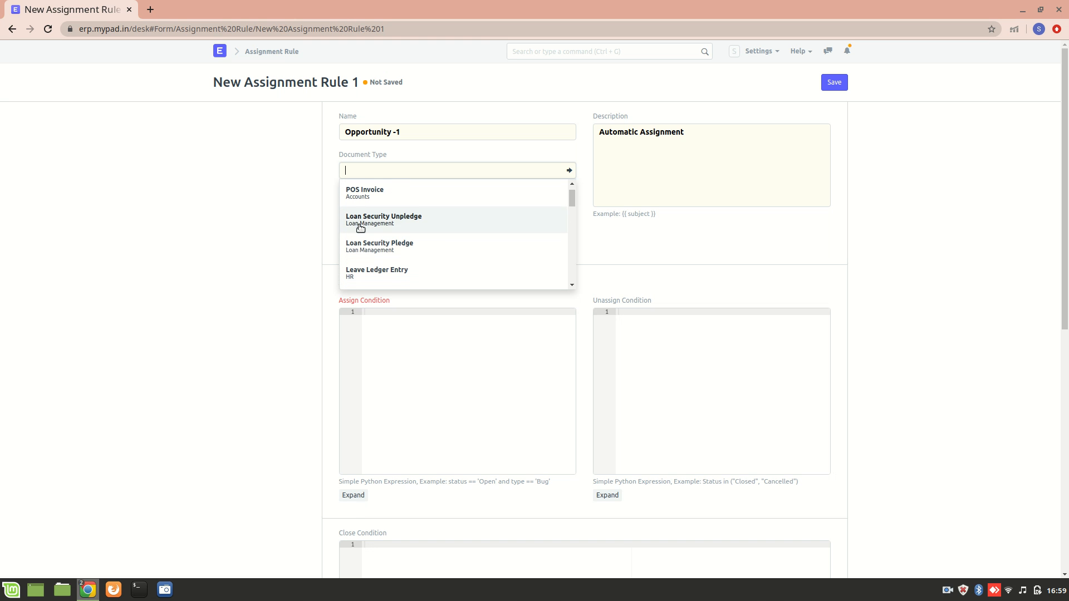
pyautogui.scroll(-3)
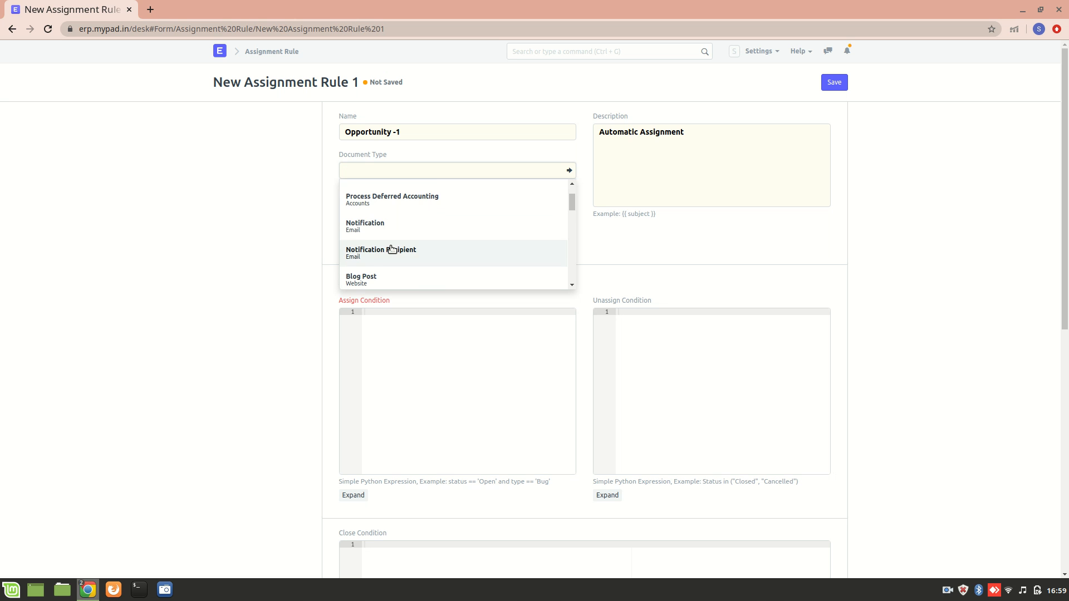
pyautogui.write('oppo')
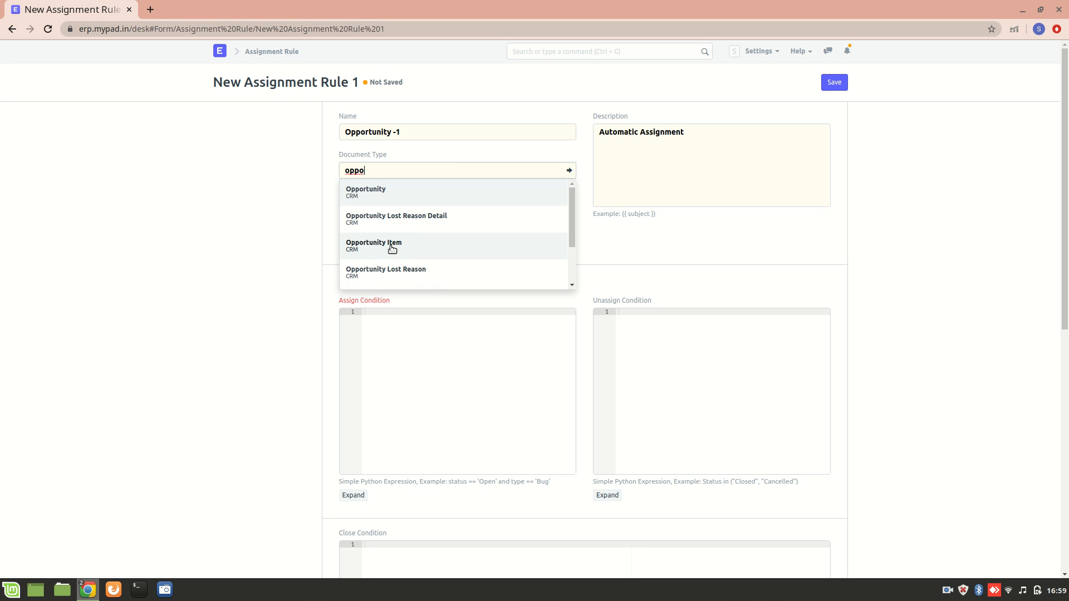
pyautogui.moveTo(379, 193)
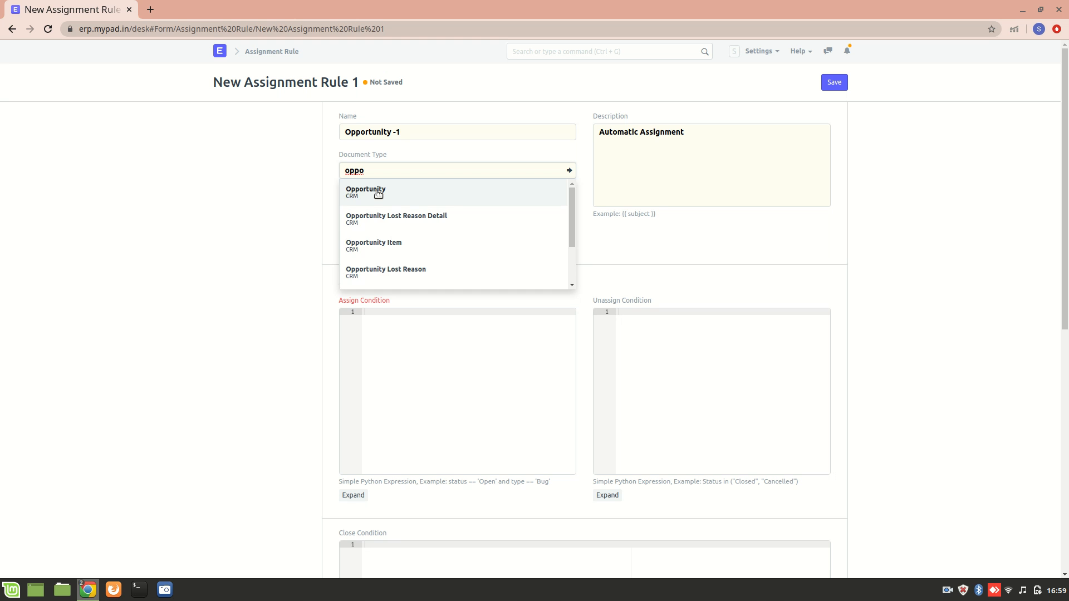
pyautogui.click(365, 191)
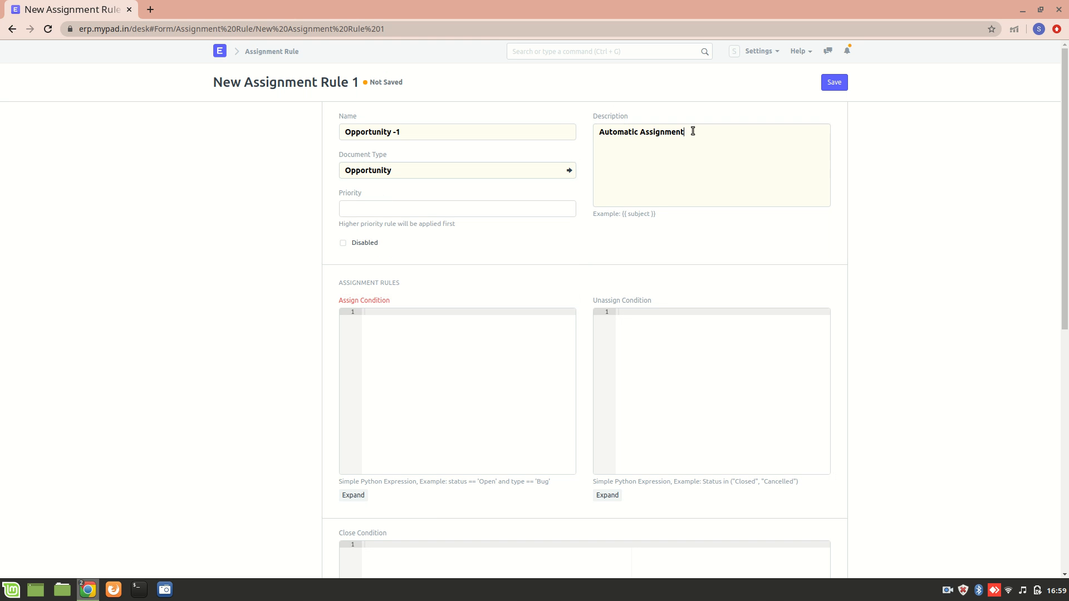
# Step: Extend the description to 'Automatic Assignment of an Opportunity'
pyautogui.write('of an o')
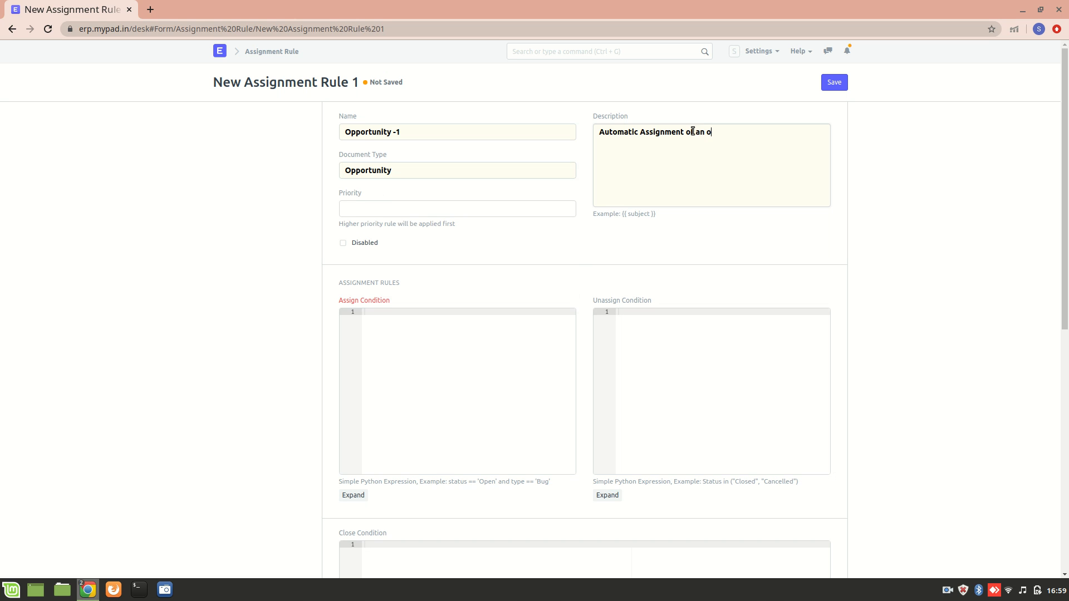
pyautogui.write('ppor')
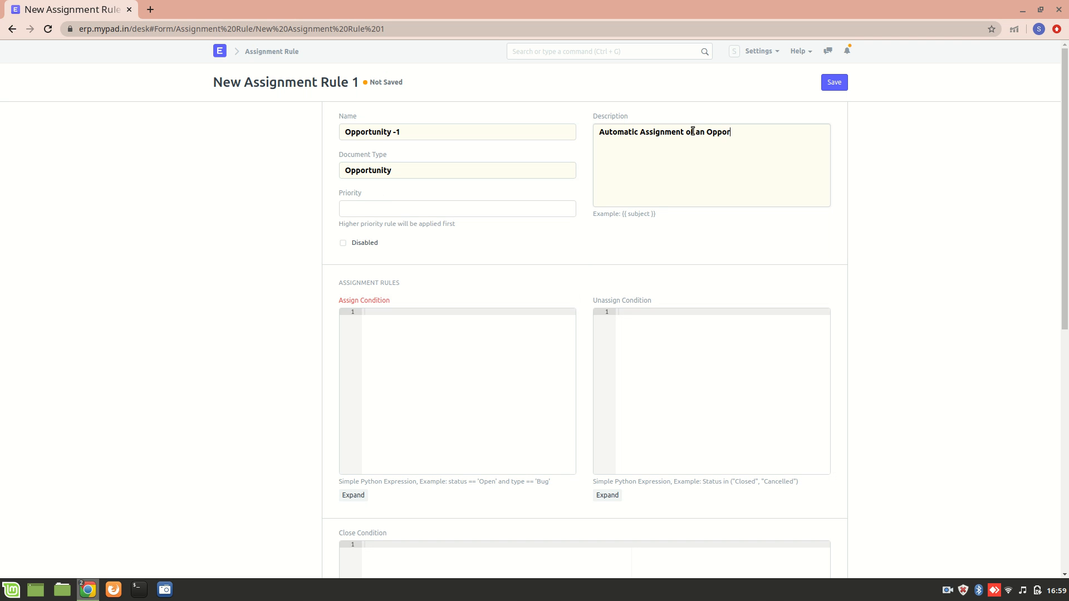
pyautogui.write('tunity')
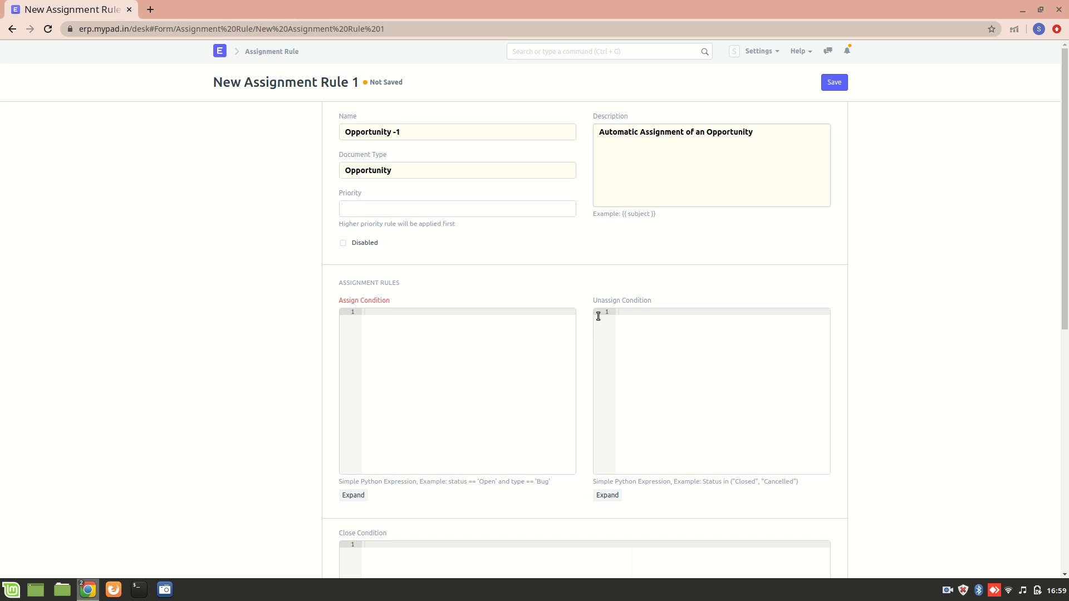
pyautogui.moveTo(416, 378)
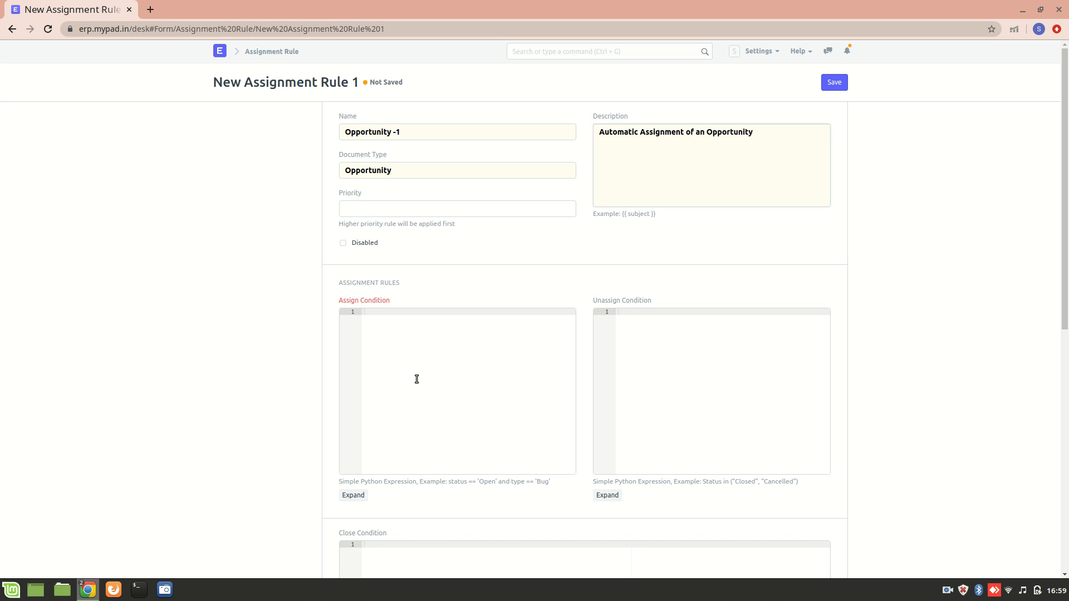
pyautogui.scroll(-3)
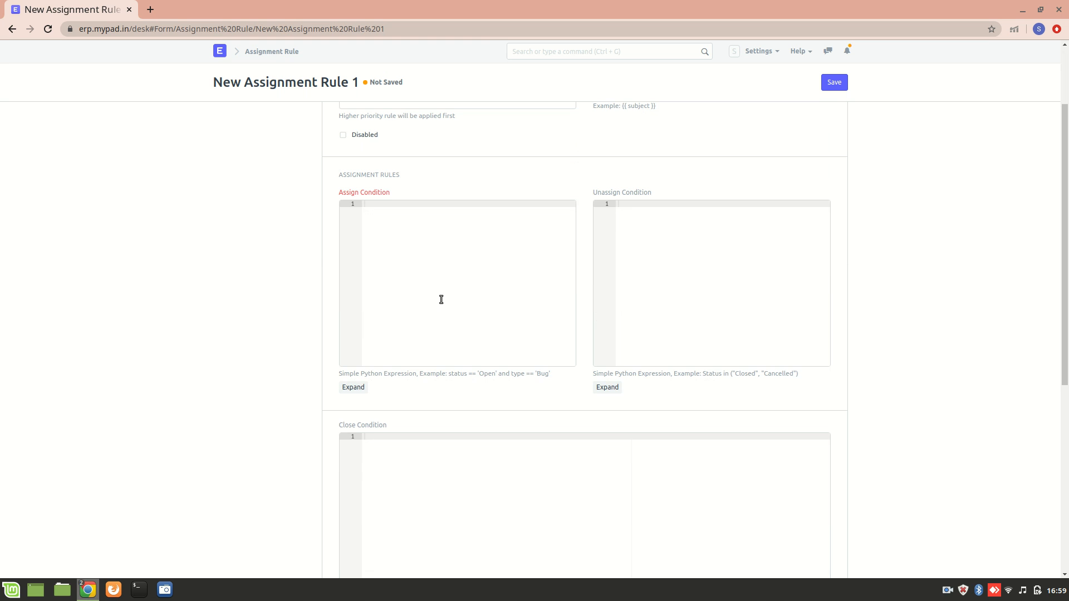
pyautogui.scroll(-3)
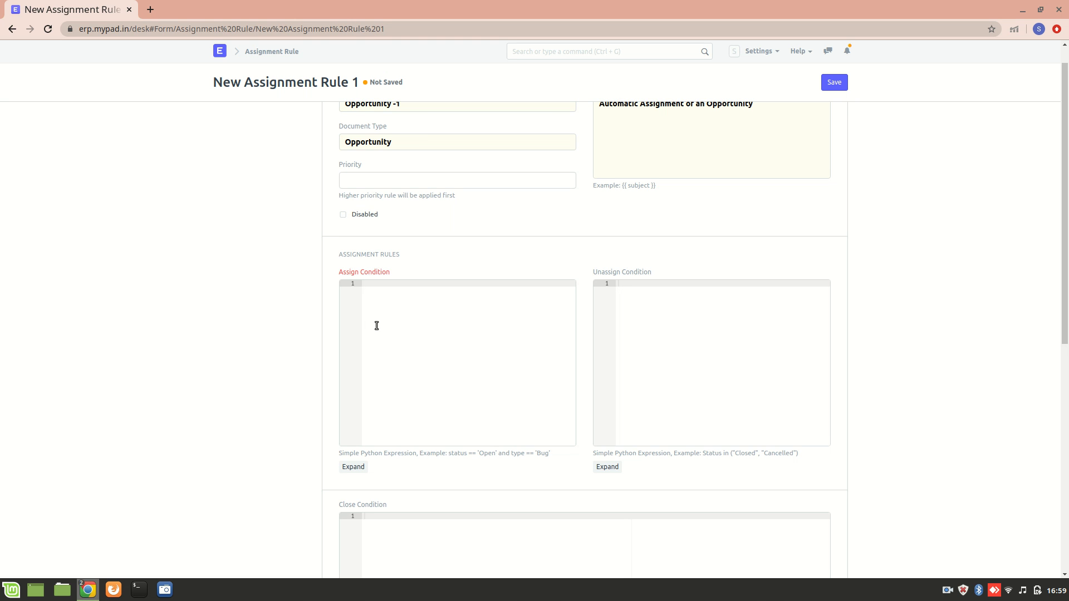
pyautogui.moveTo(367, 263)
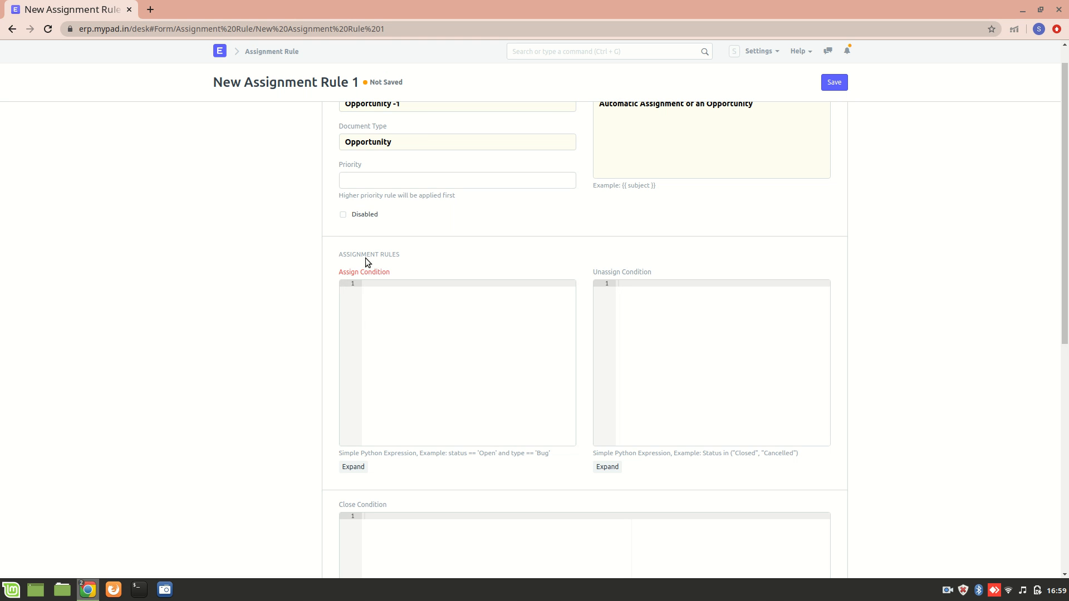
pyautogui.moveTo(379, 266)
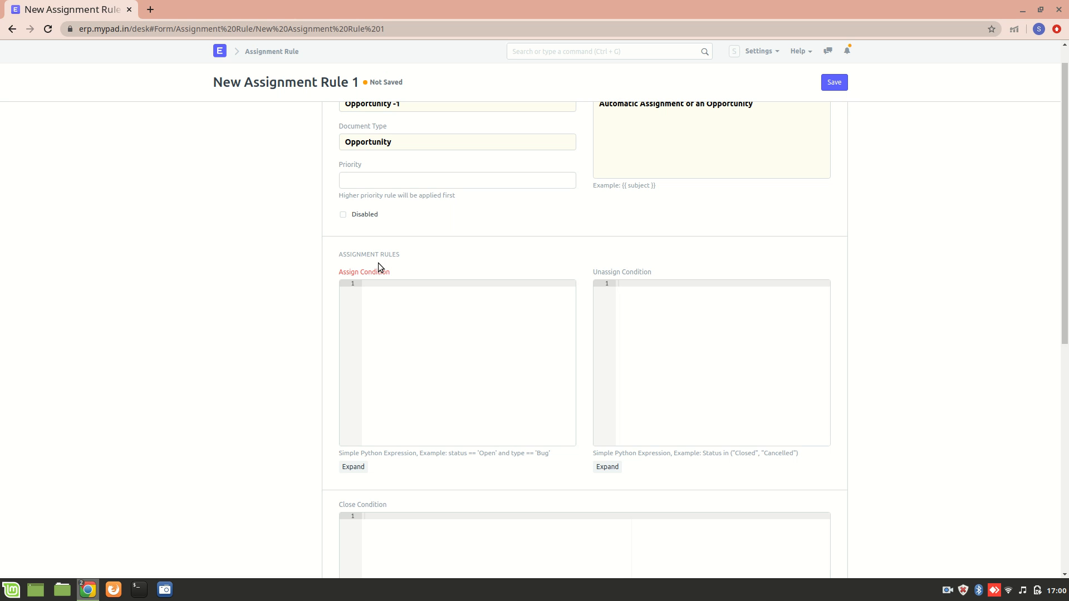
# Step: Enter the assign condition status=='Open'
pyautogui.write('sta')
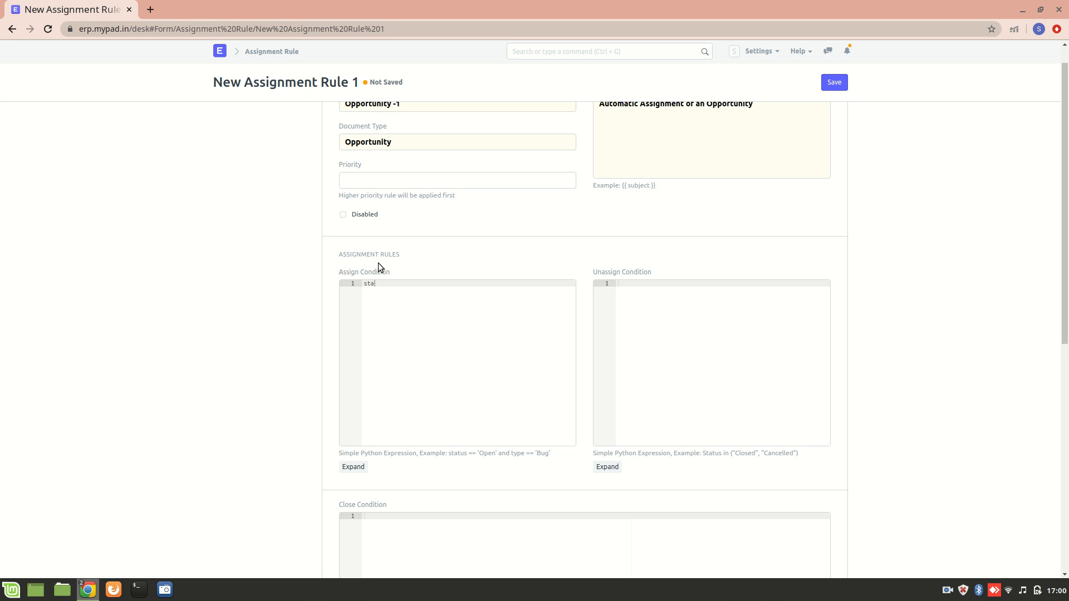
pyautogui.write("tus=='Open")
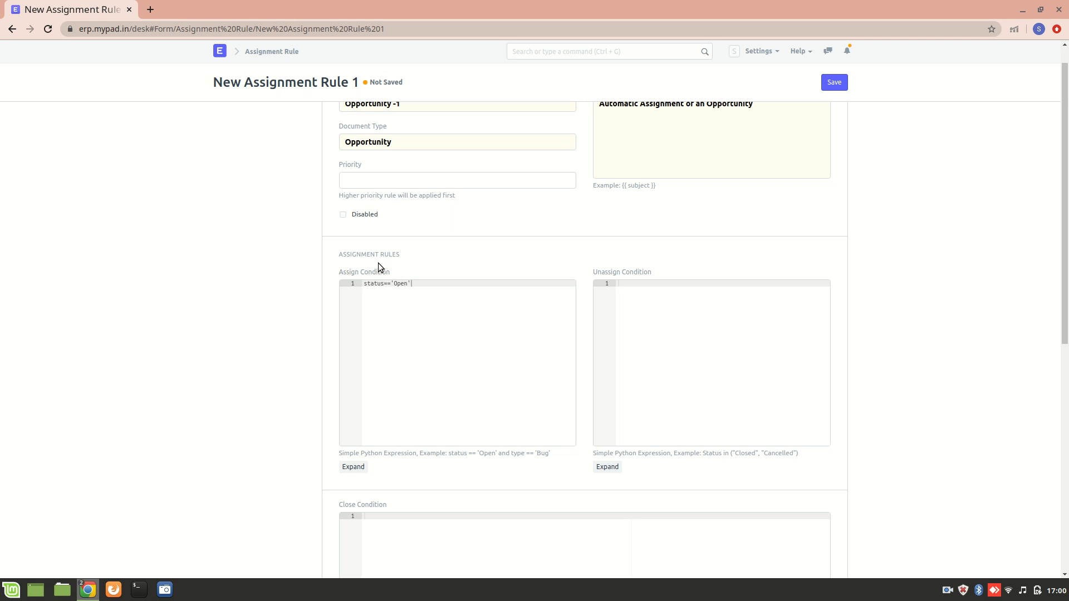
pyautogui.moveTo(417, 332)
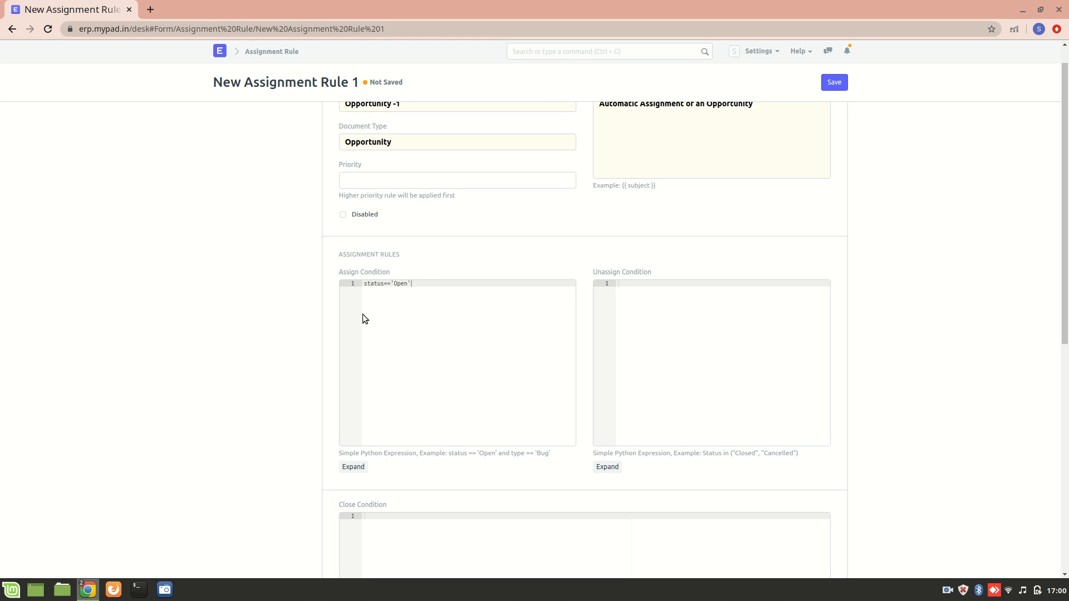
pyautogui.moveTo(457, 337)
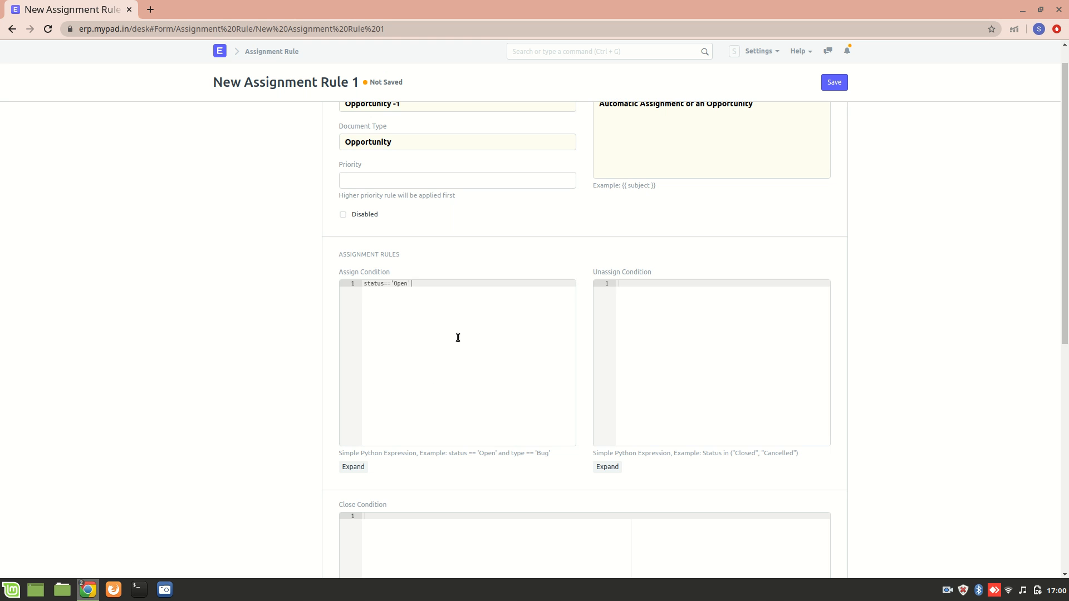
pyautogui.scroll(-3)
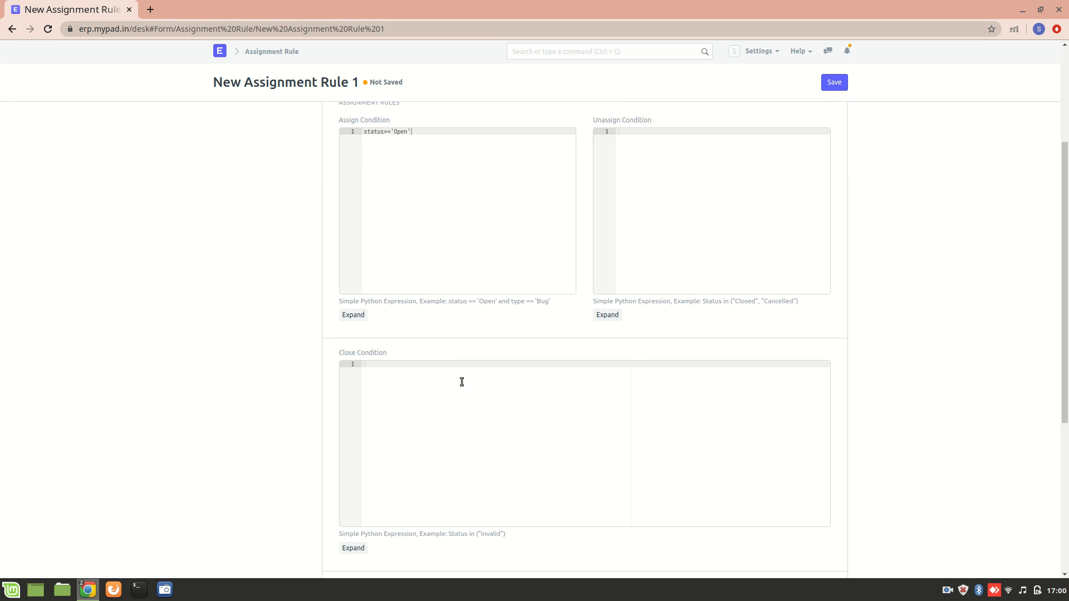
pyautogui.moveTo(362, 130)
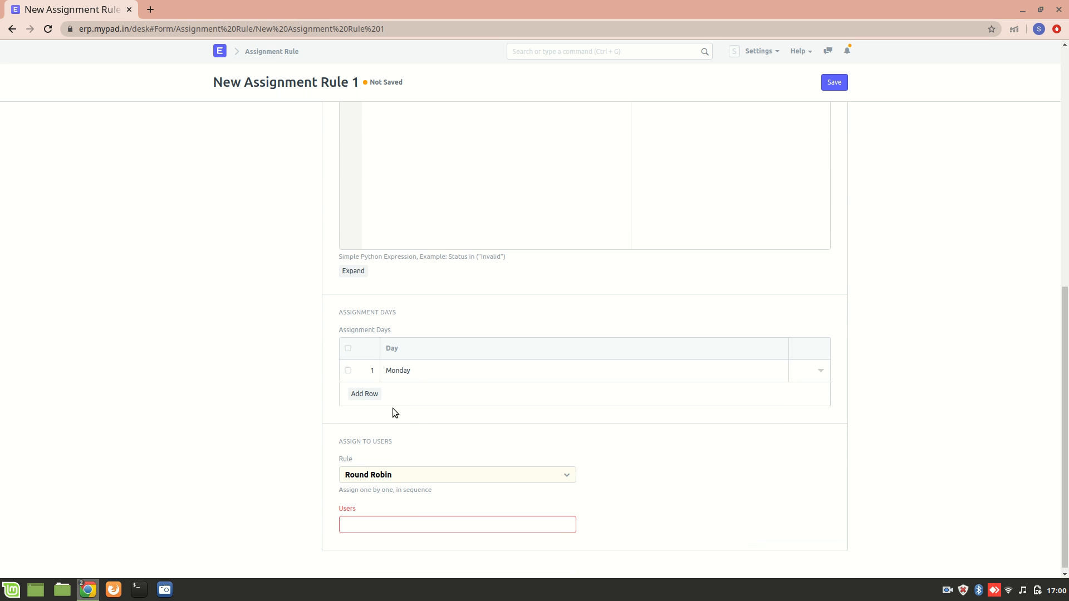
pyautogui.moveTo(379, 373)
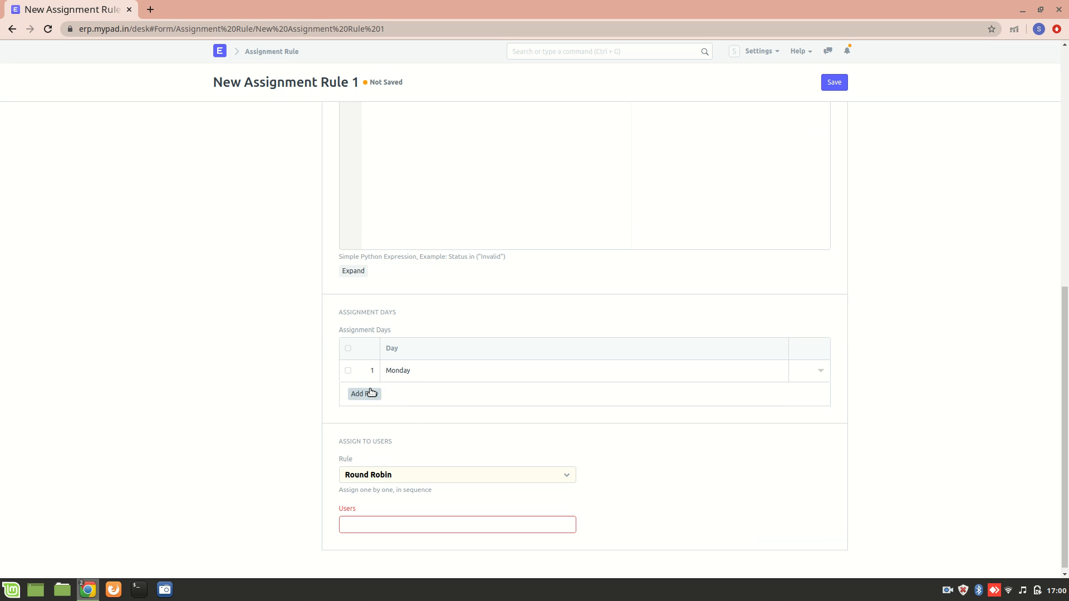
# Step: Add a Tuesday assignment day row and delete the Monday row
pyautogui.click(363, 393)
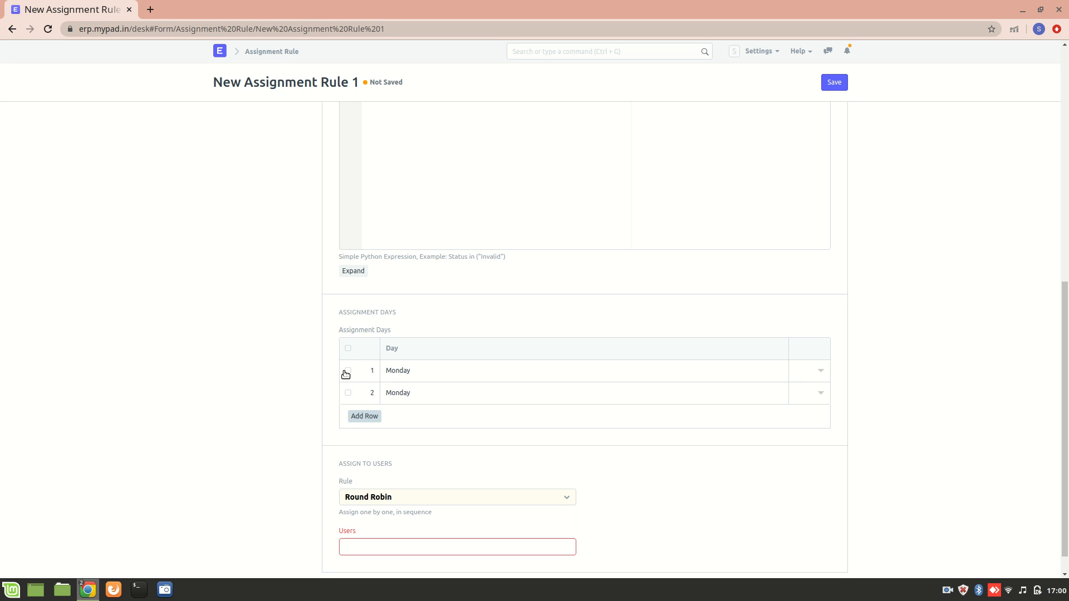
pyautogui.click(347, 370)
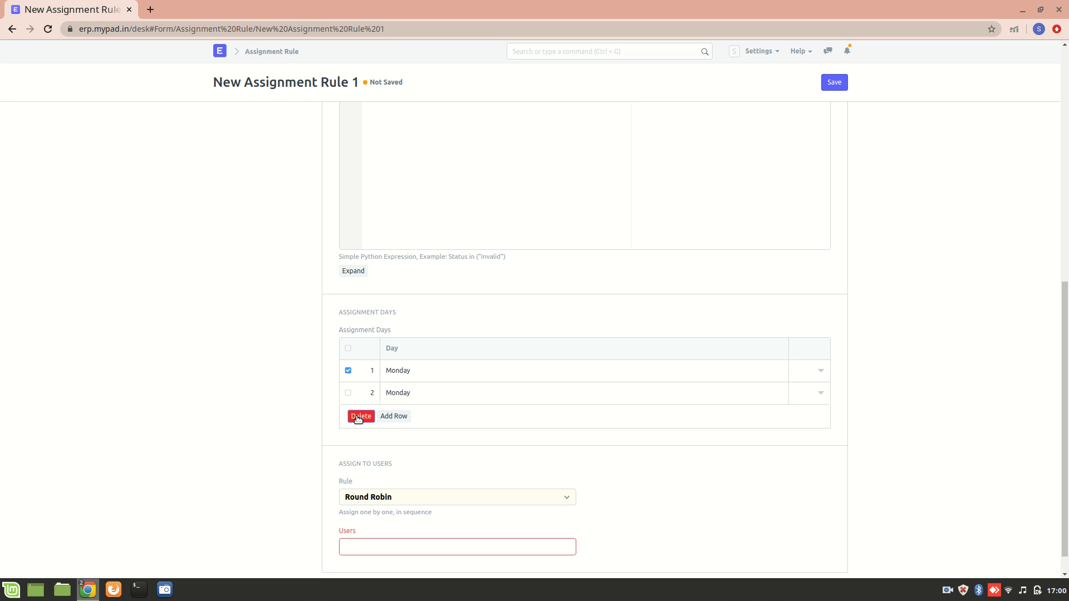
pyautogui.click(360, 416)
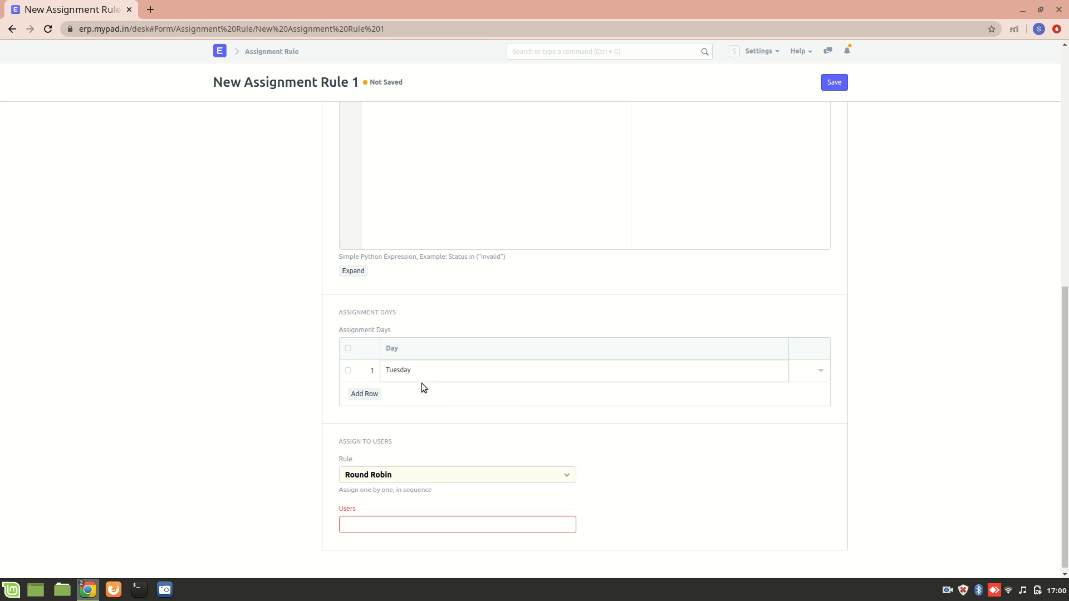
pyautogui.moveTo(417, 475)
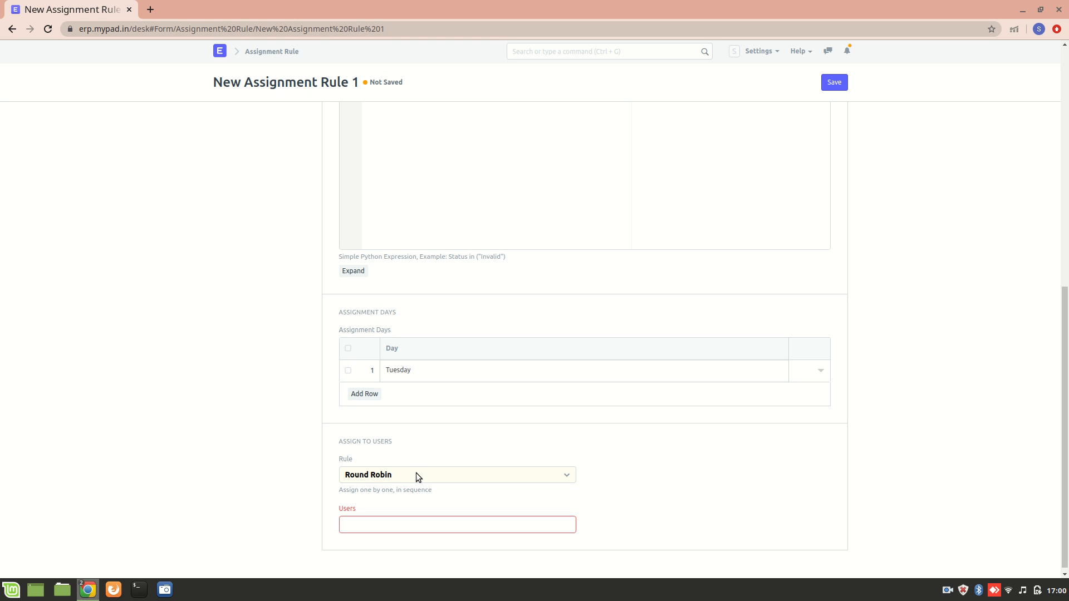
# Step: Keep Round Robin as the distribution method
pyautogui.click(456, 475)
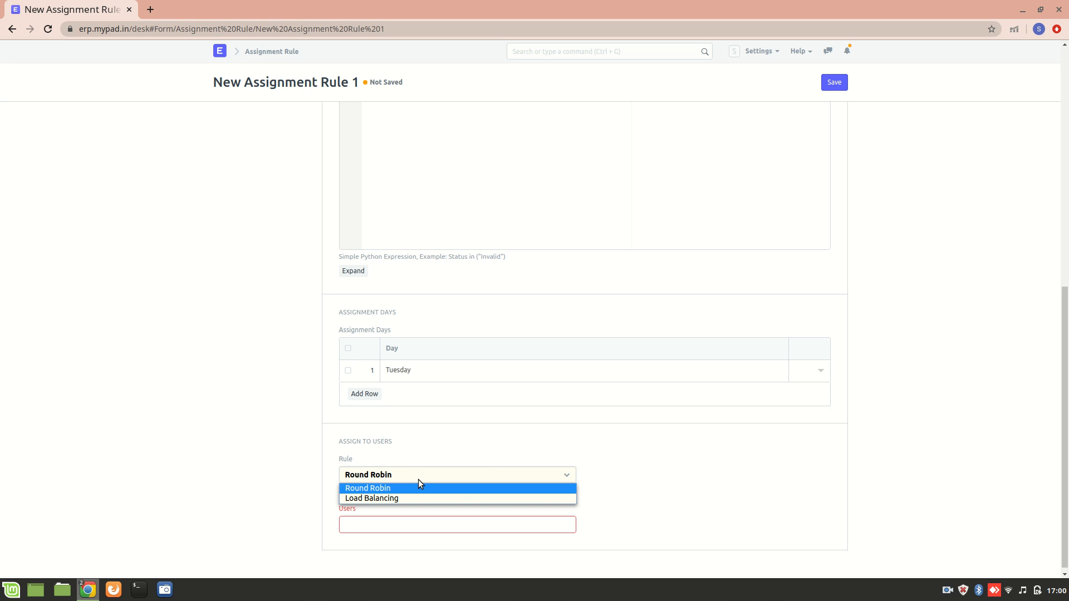
pyautogui.click(366, 488)
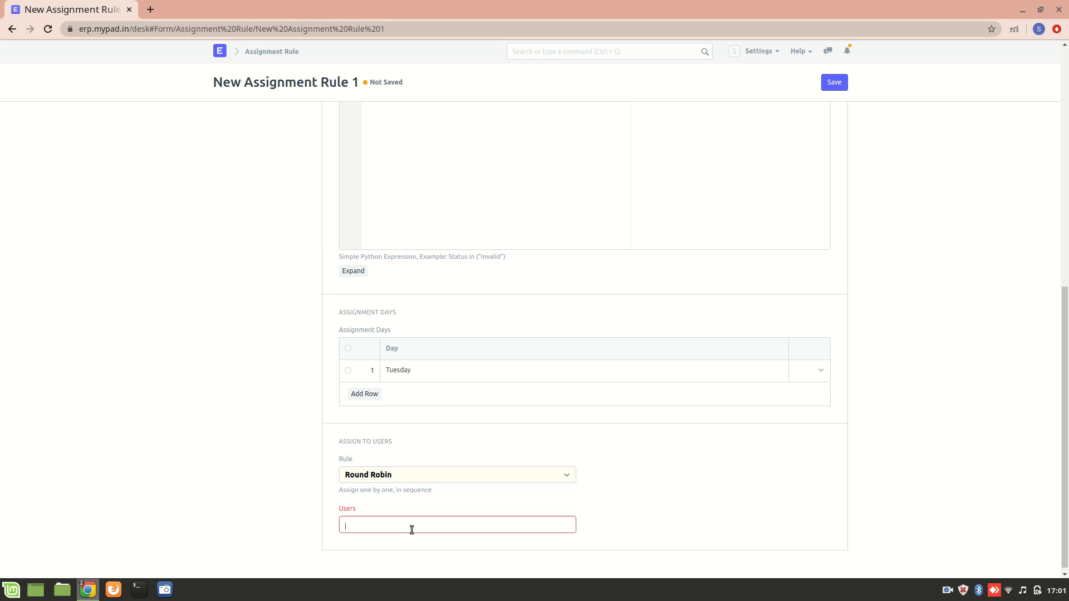
pyautogui.click(456, 525)
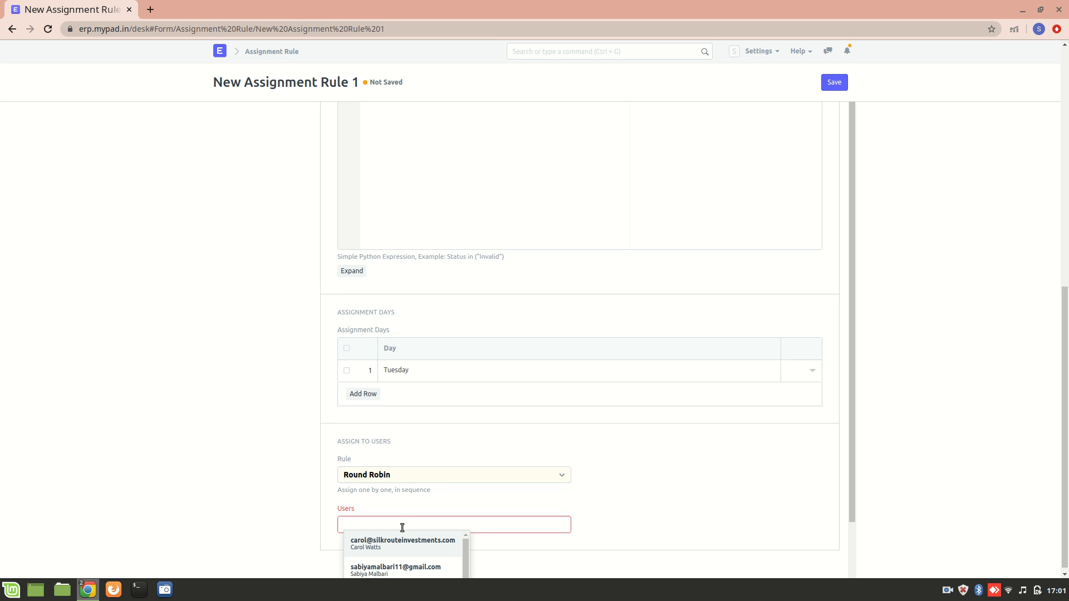
pyautogui.scroll(-3)
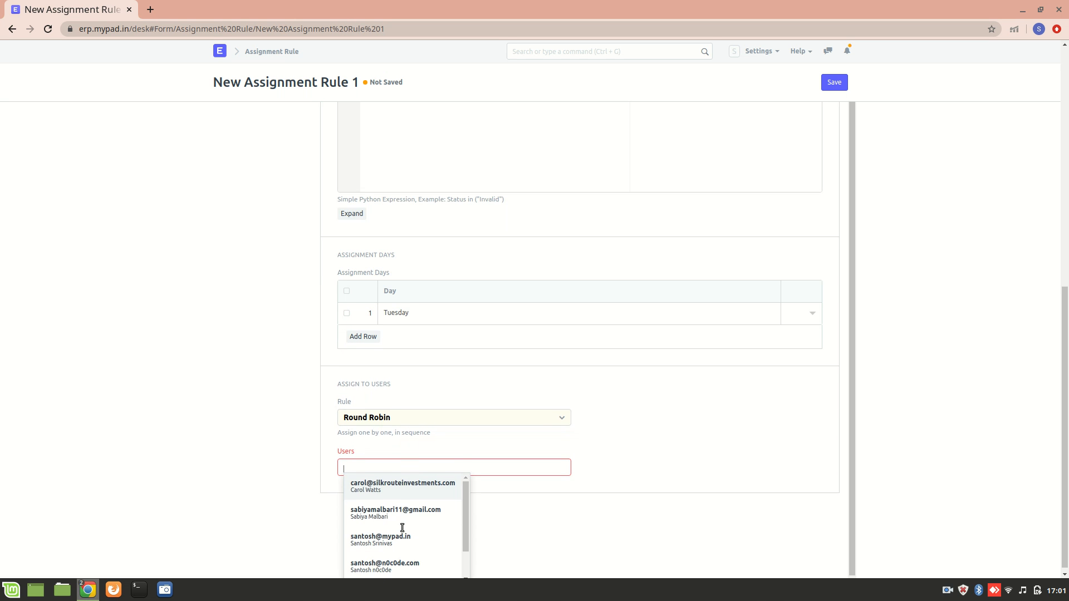
pyautogui.scroll(-3)
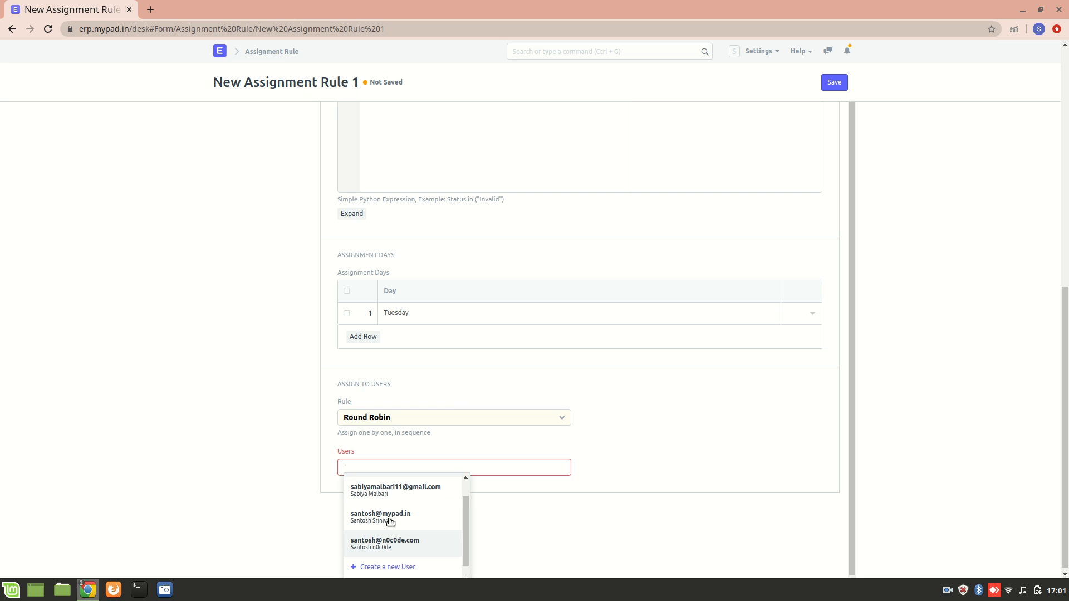
pyautogui.write('sab')
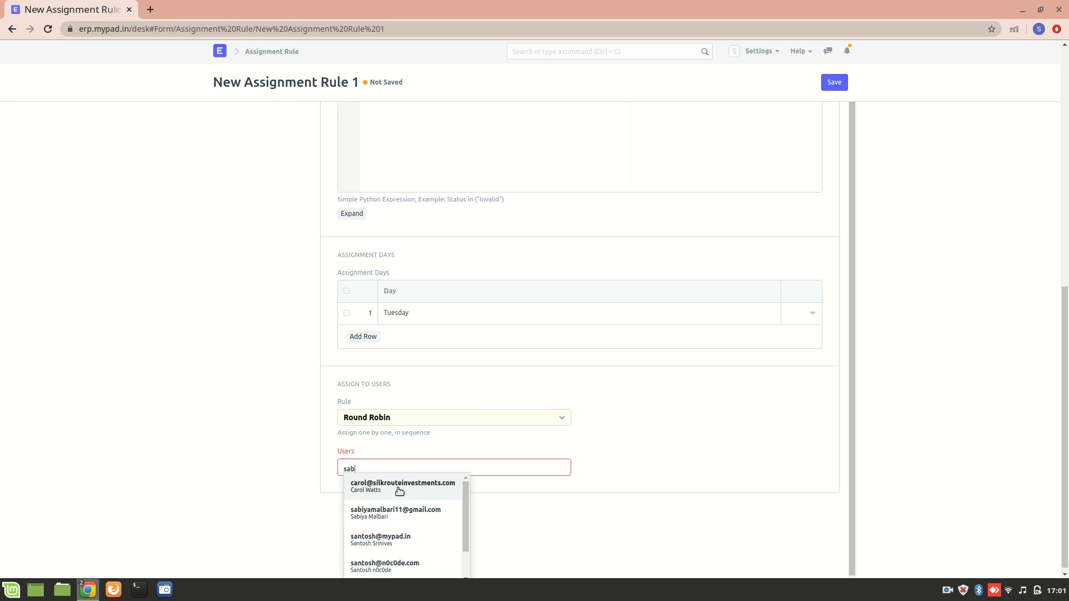
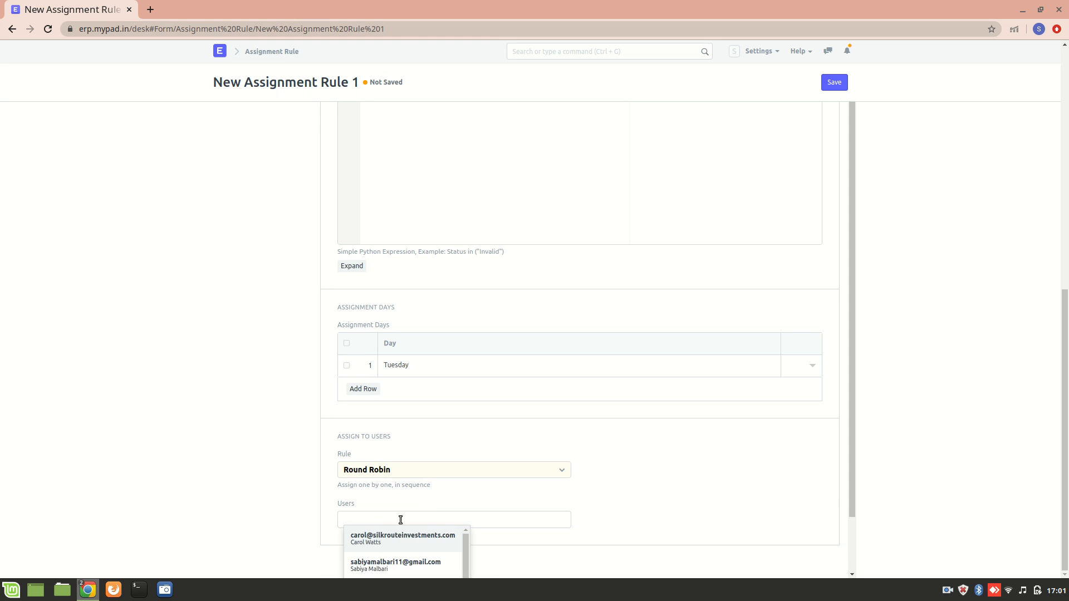
pyautogui.scroll(-3)
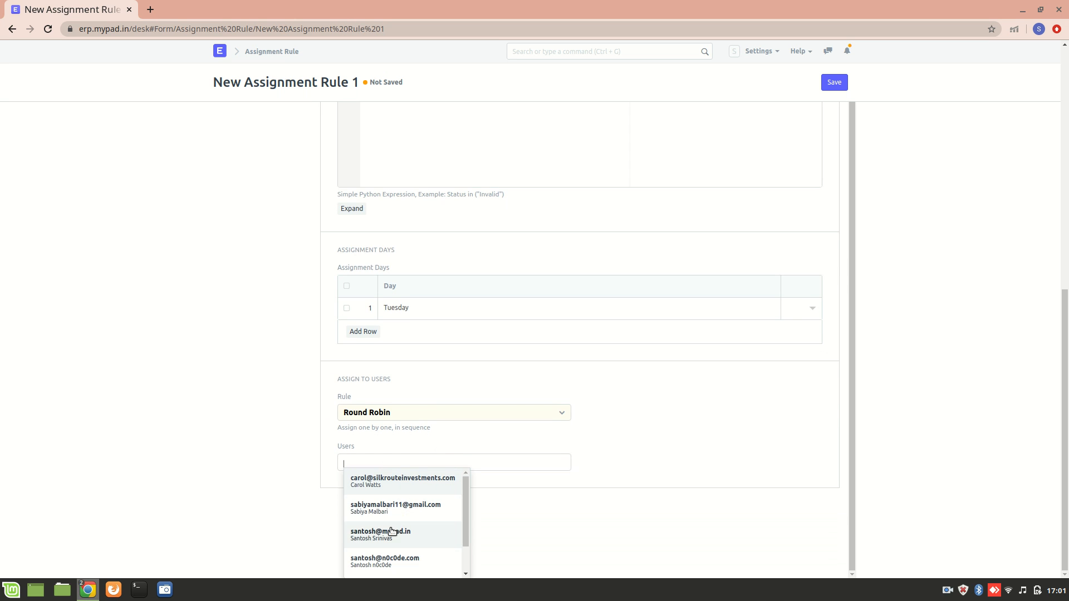
pyautogui.click(380, 535)
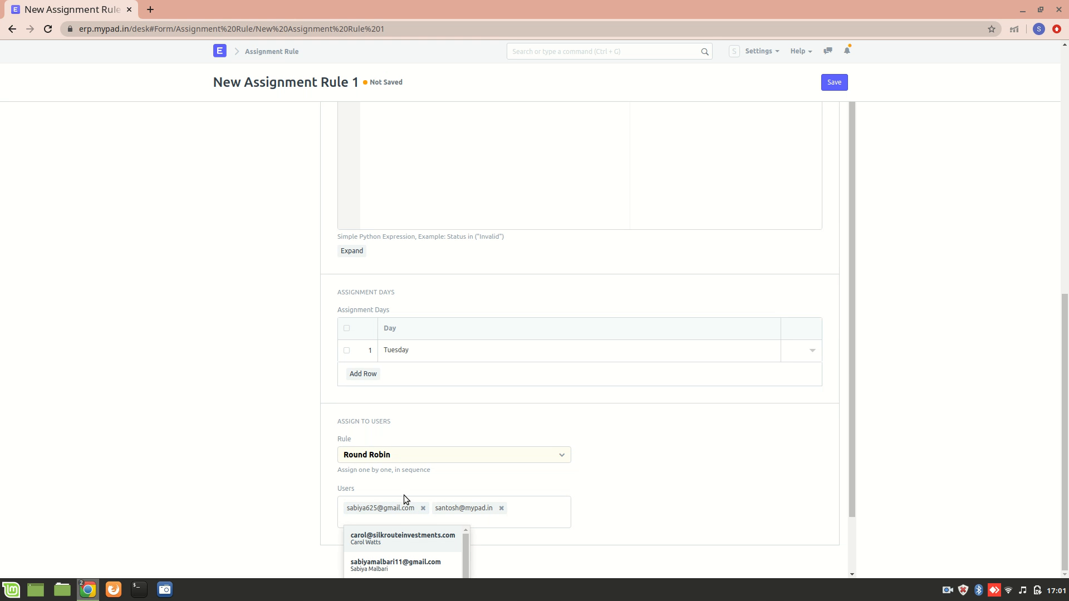
pyautogui.moveTo(334, 133)
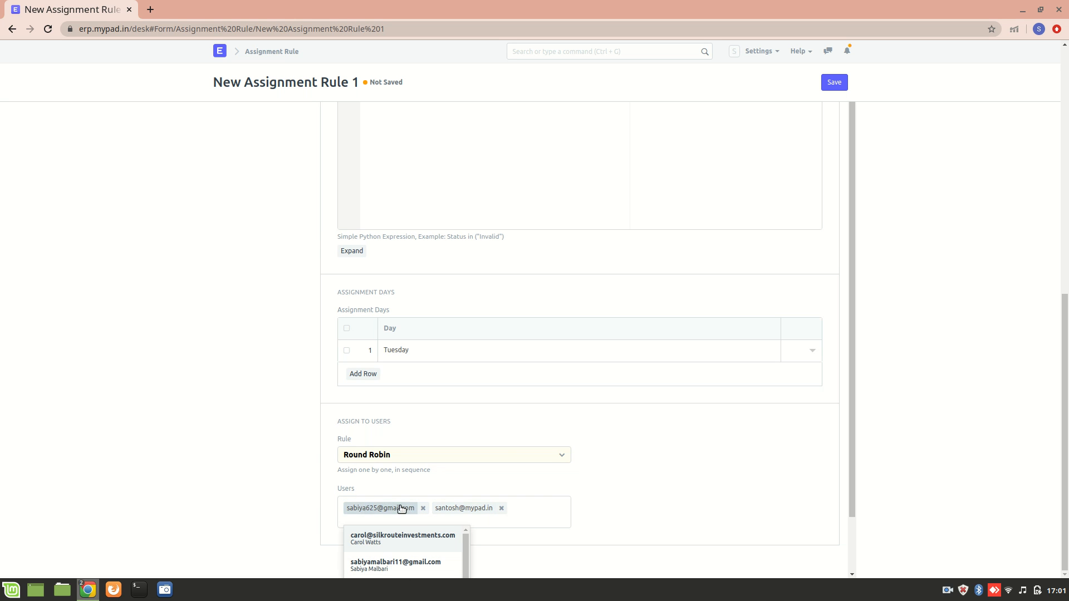
pyautogui.click(453, 454)
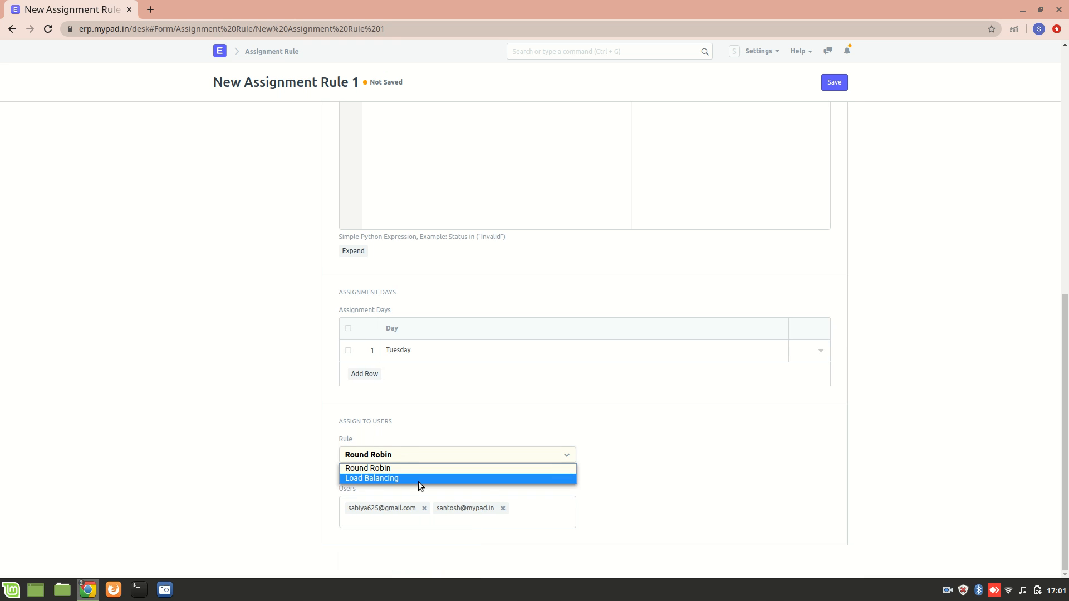
pyautogui.click(372, 477)
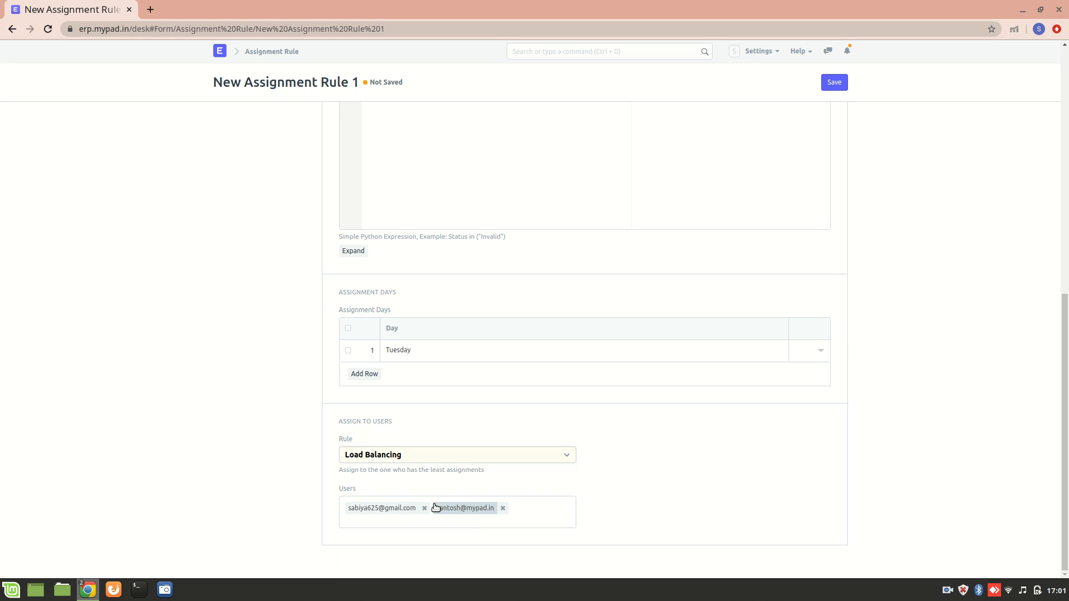
pyautogui.click(456, 455)
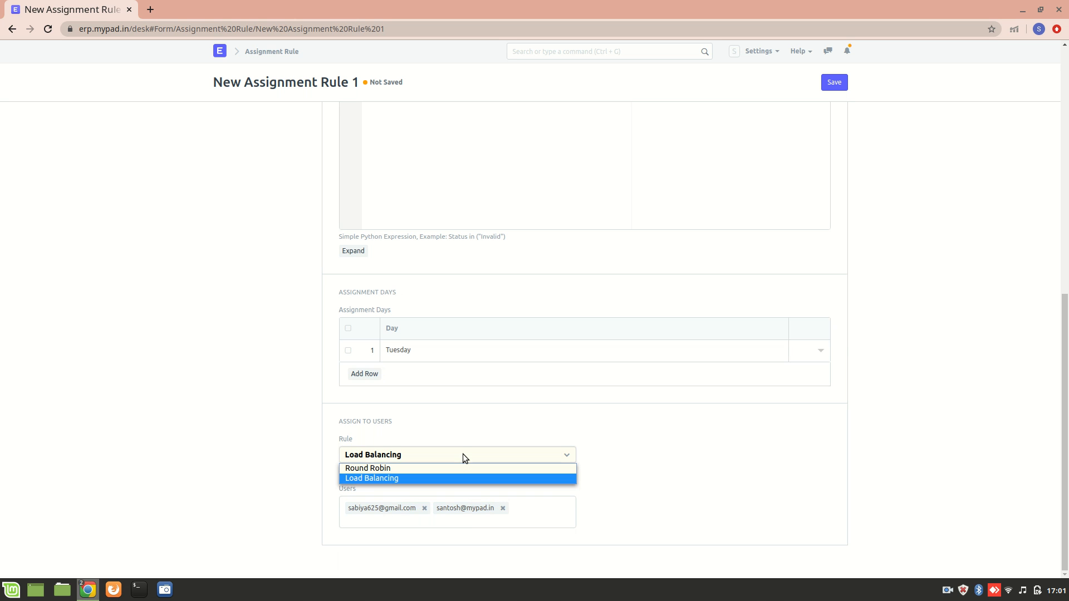
pyautogui.click(372, 478)
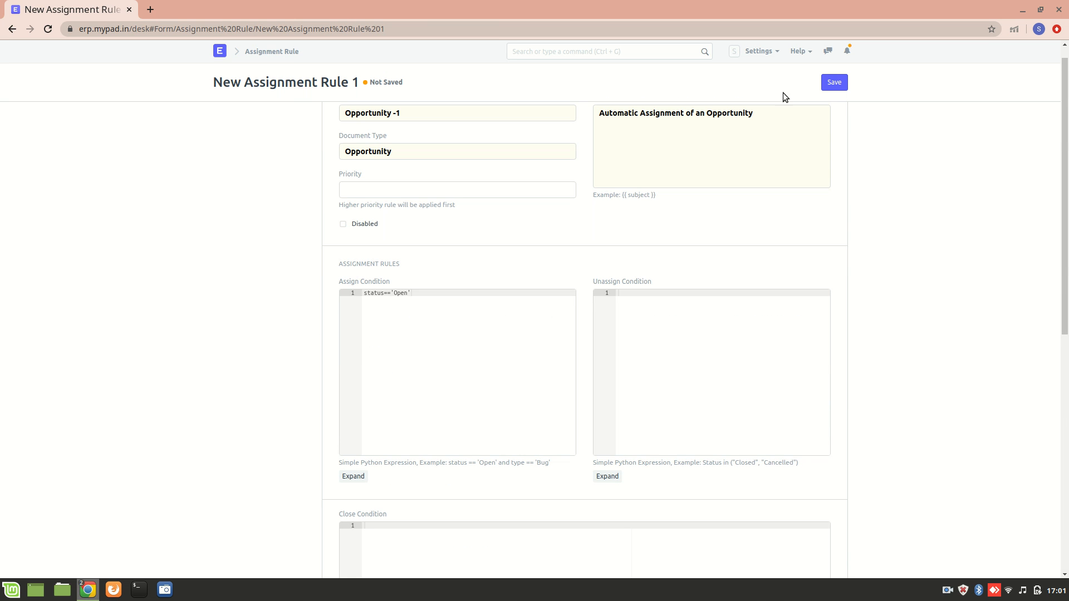
# Step: Save the enabled 'Opportunity -1' rule with its two Round Robin users
pyautogui.click(833, 81)
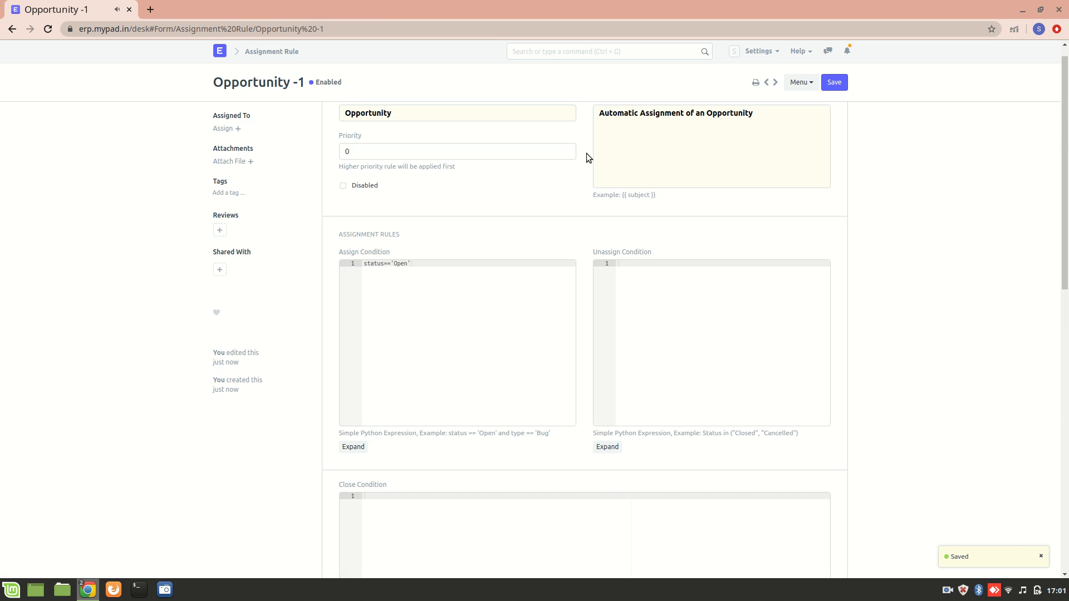
pyautogui.scroll(-3)
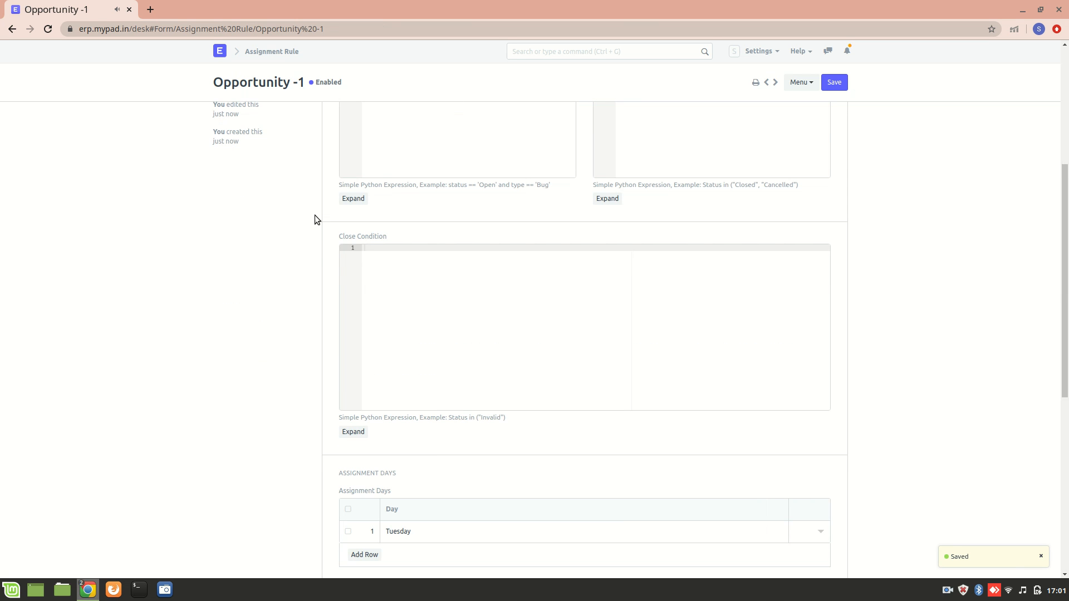
pyautogui.scroll(-3)
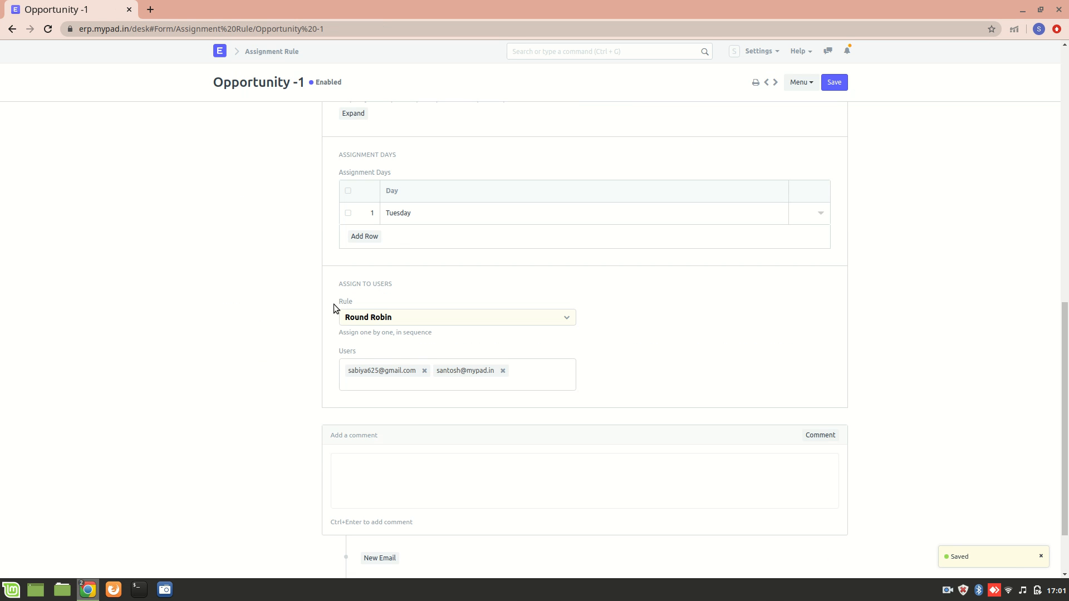
pyautogui.moveTo(523, 69)
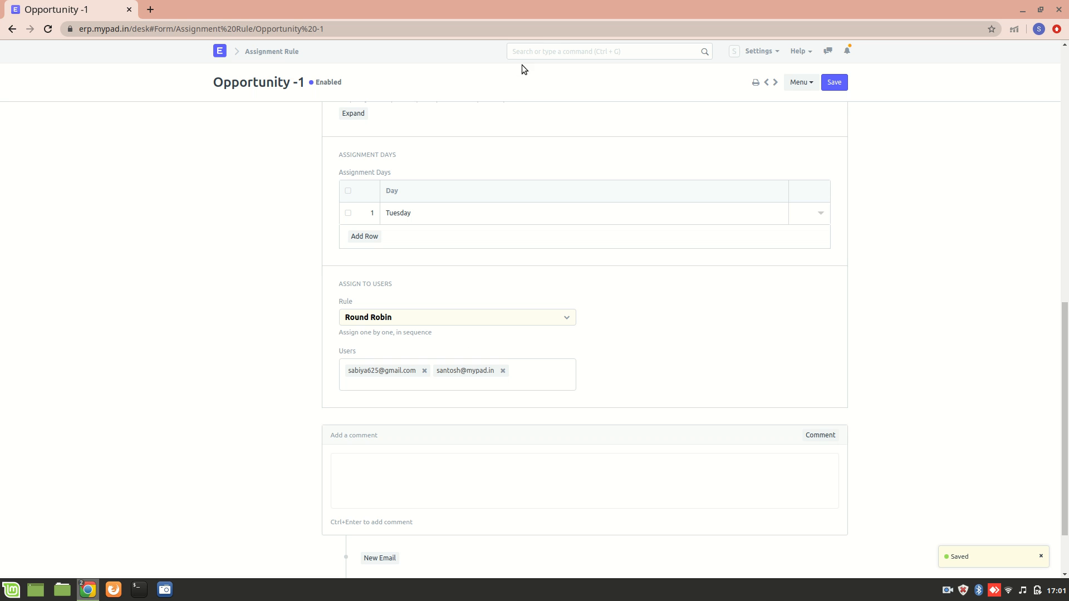
# Step: Search 'opportunity', open the Opportunity list and start a new opportunity
pyautogui.click(607, 51)
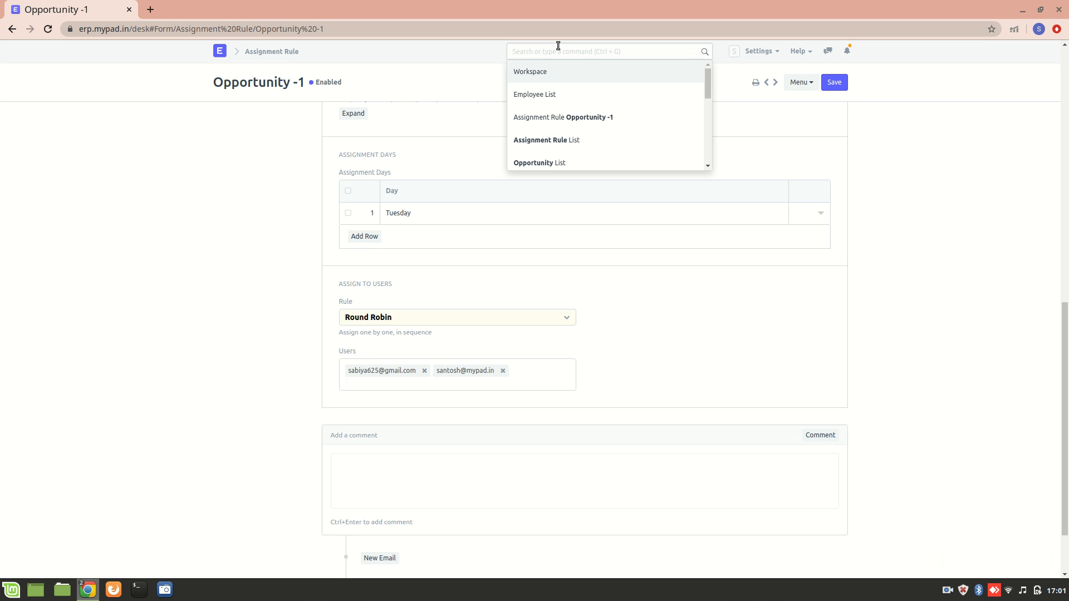
pyautogui.write('oppor')
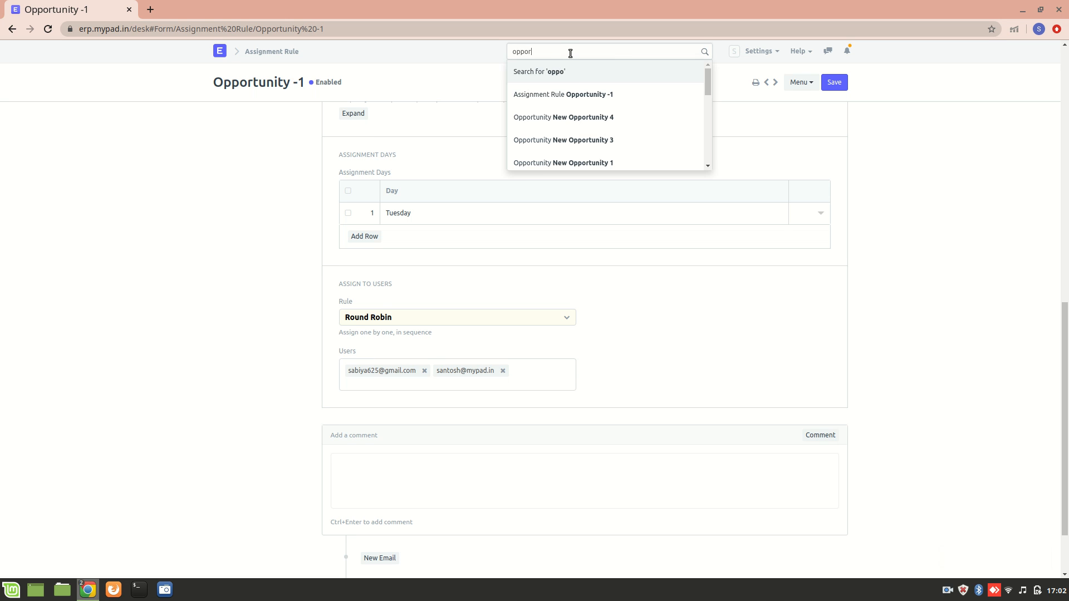
pyautogui.write('tunity')
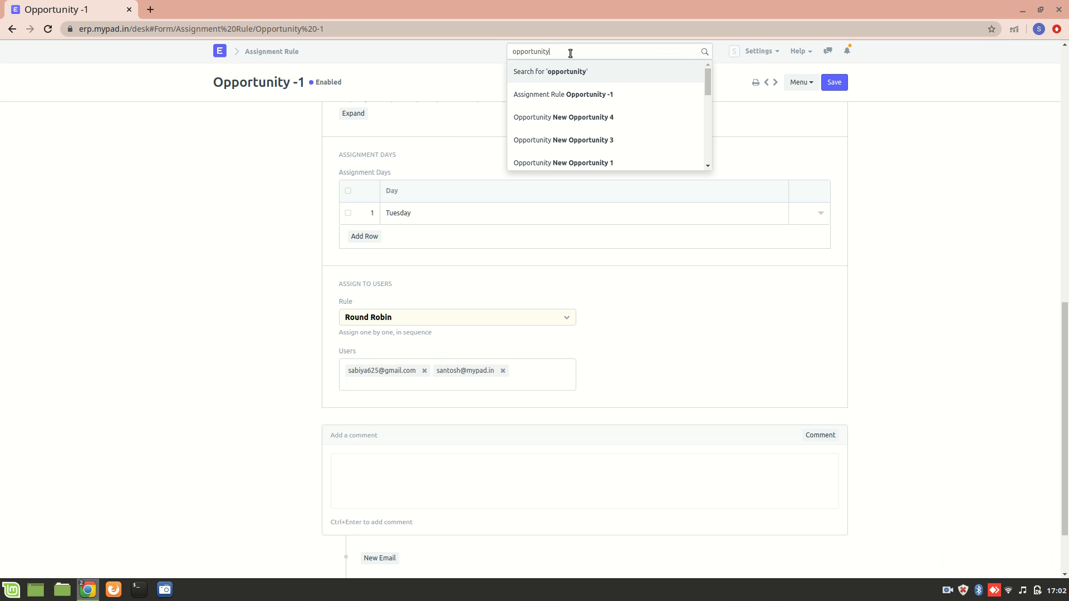
pyautogui.click(549, 71)
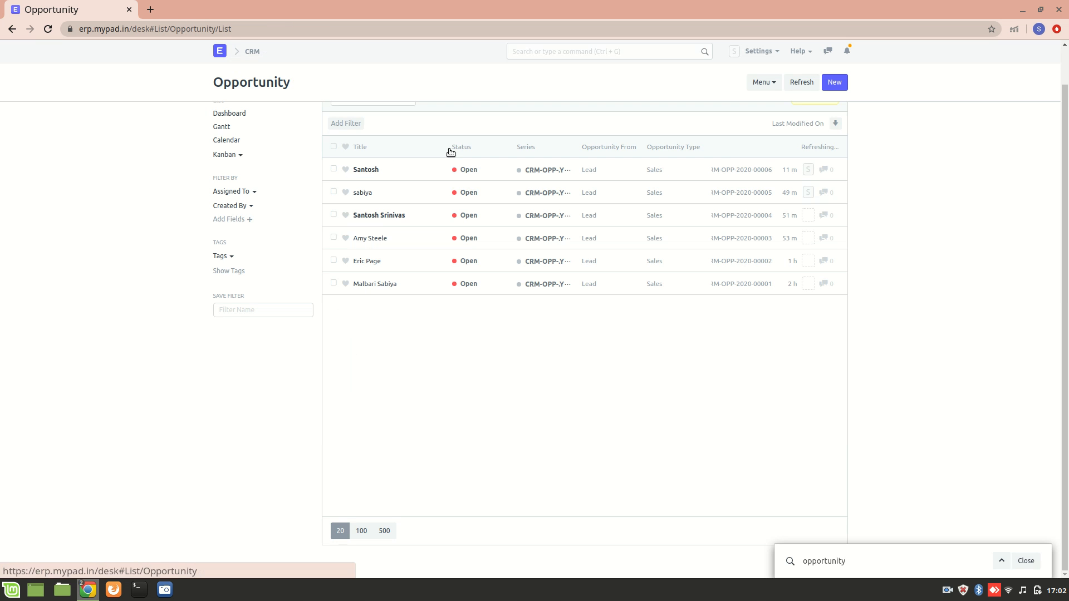
pyautogui.click(834, 81)
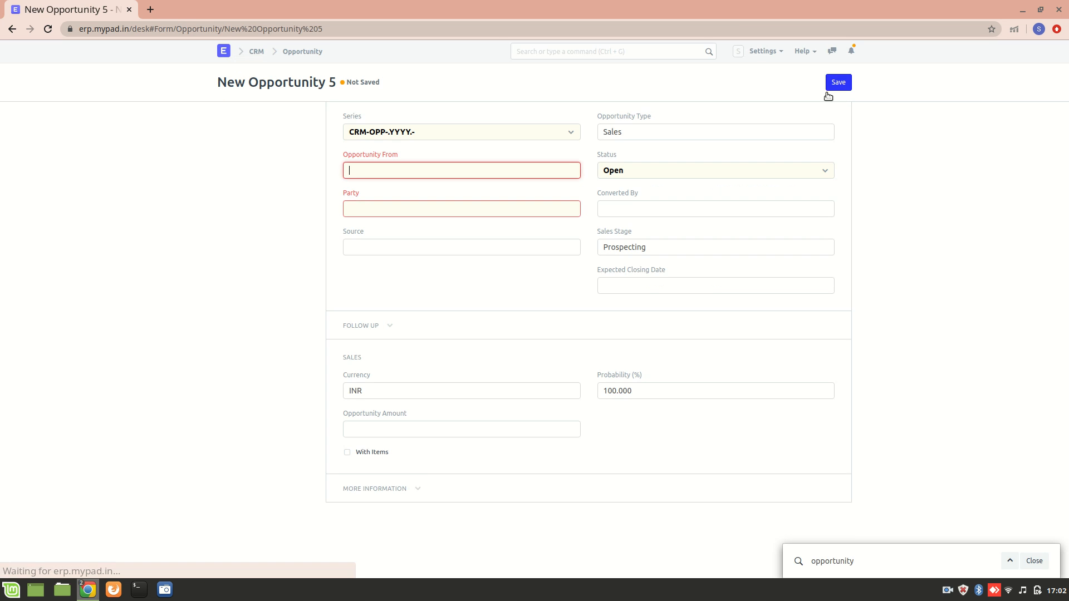
# Step: Set Opportunity From to Lead and pick lead CRM-LEAD-2020-00007
pyautogui.click(460, 169)
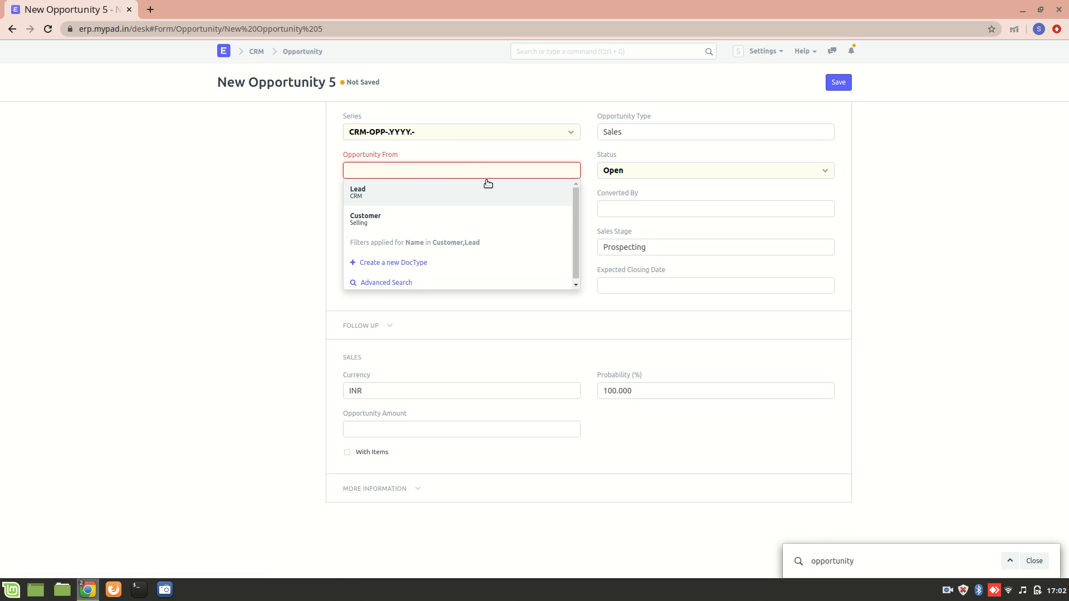
pyautogui.click(358, 192)
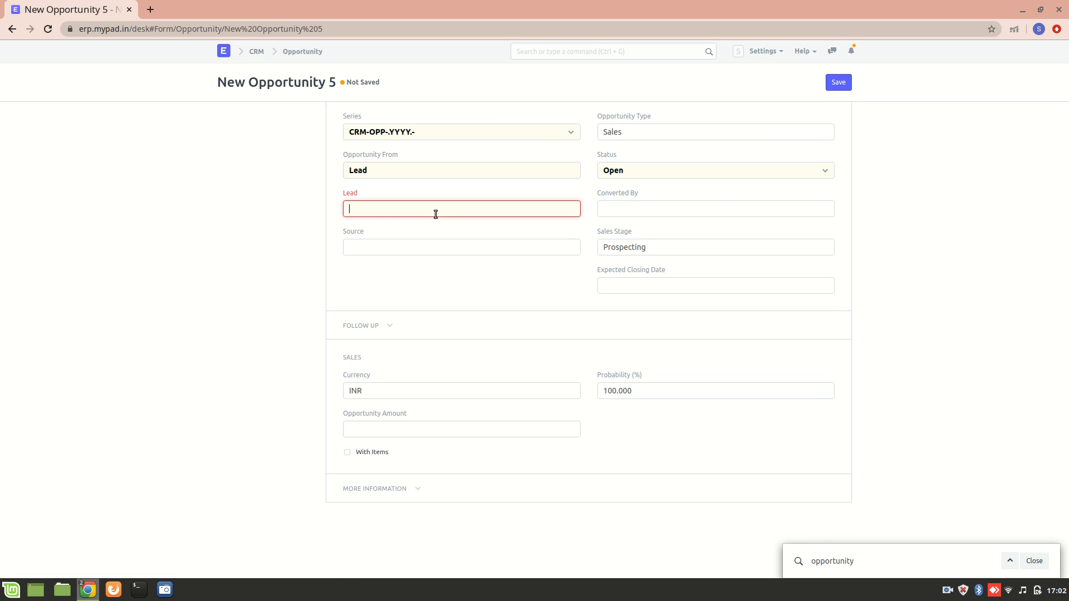
pyautogui.click(461, 208)
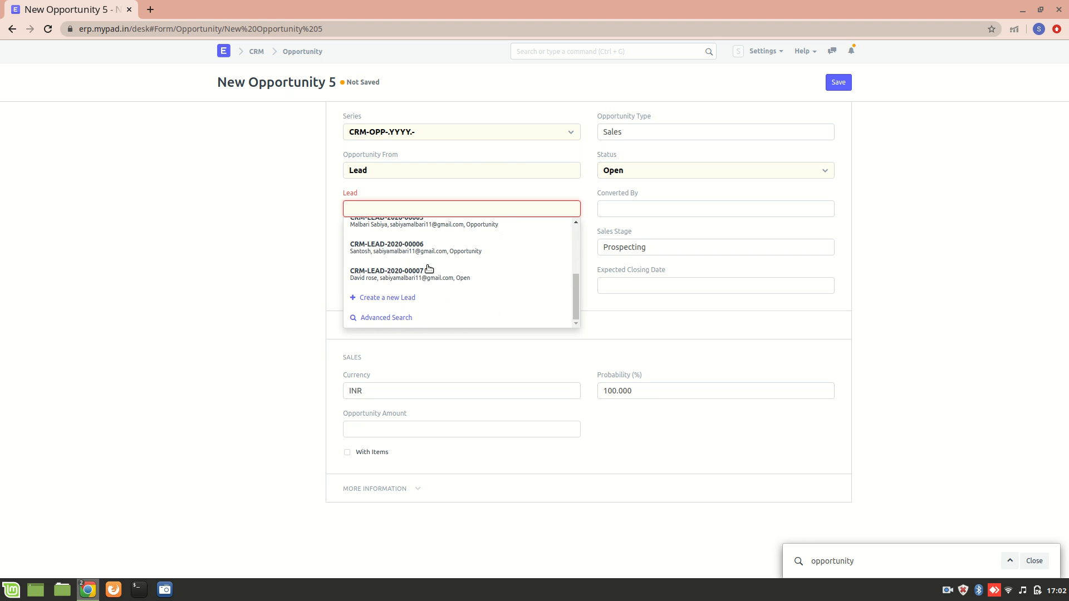
pyautogui.click(391, 274)
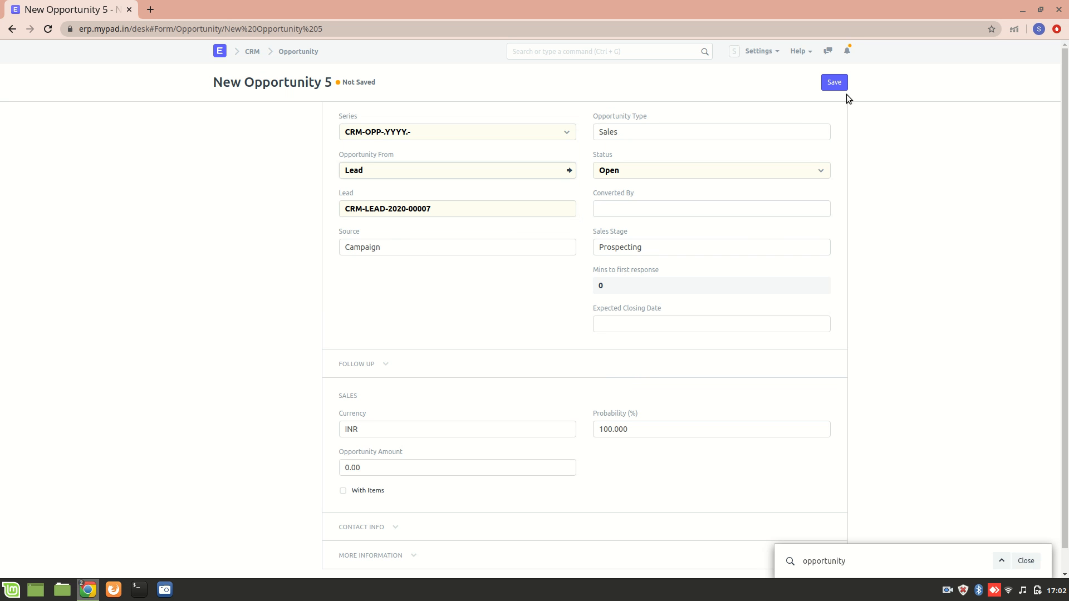
# Step: Save the opportunity, auto-assigned to Sabiya625, and dismiss the read-access sharing message
pyautogui.click(833, 81)
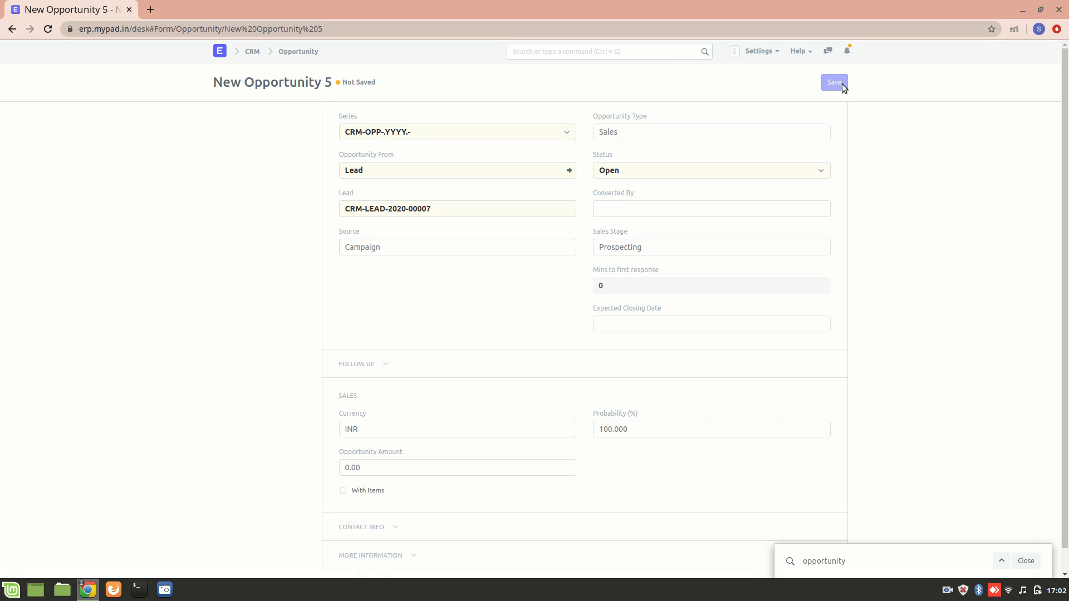
pyautogui.click(833, 81)
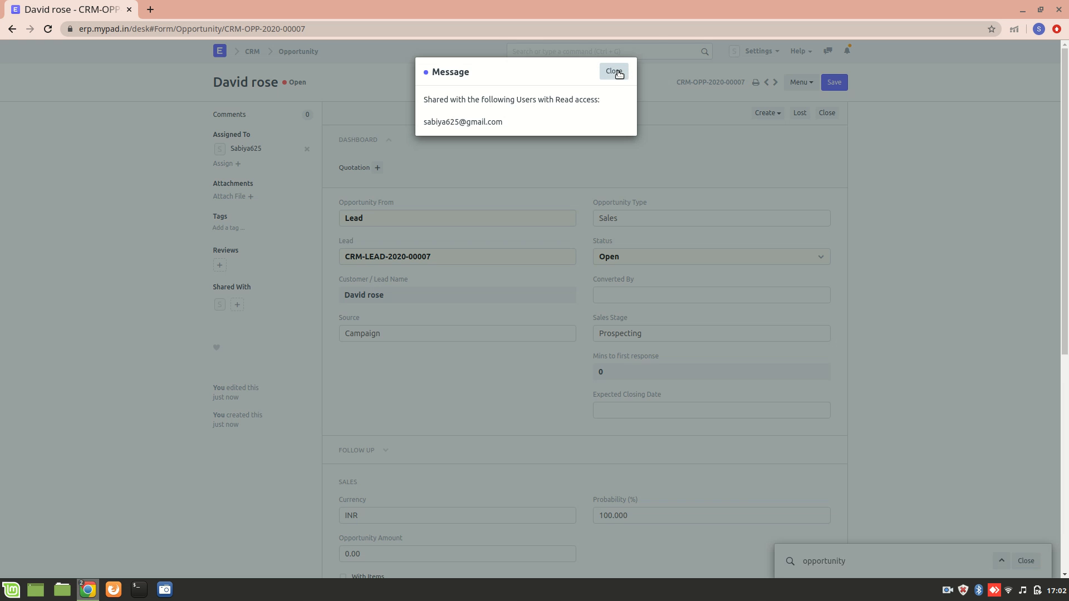
pyautogui.click(612, 71)
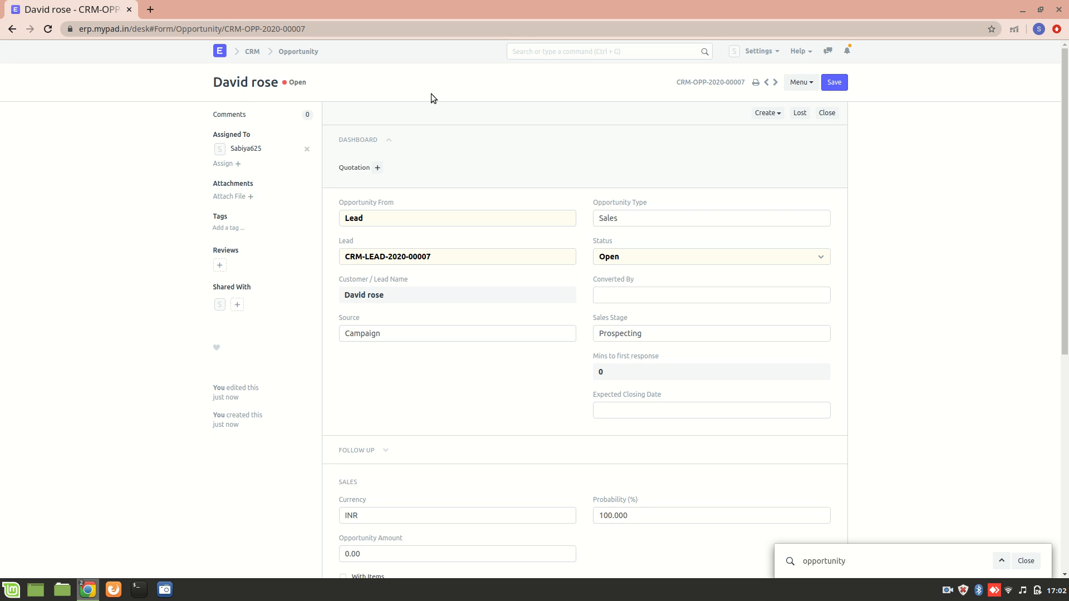
pyautogui.click(607, 51)
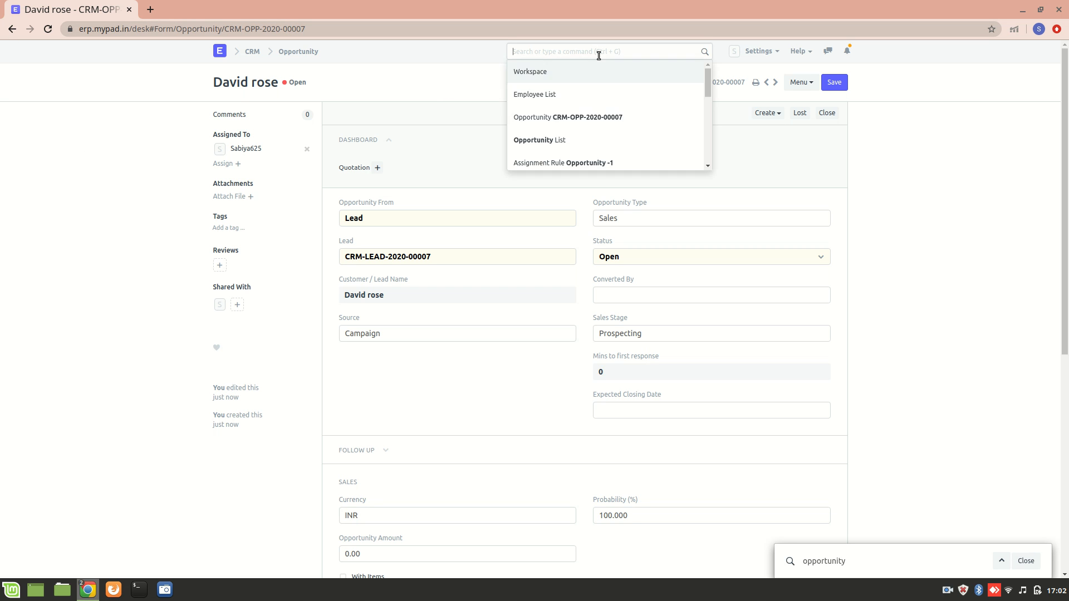
# Step: Search 'sell' and open Selling Settings showing 15-day opportunity auto-close
pyautogui.write('seeling')
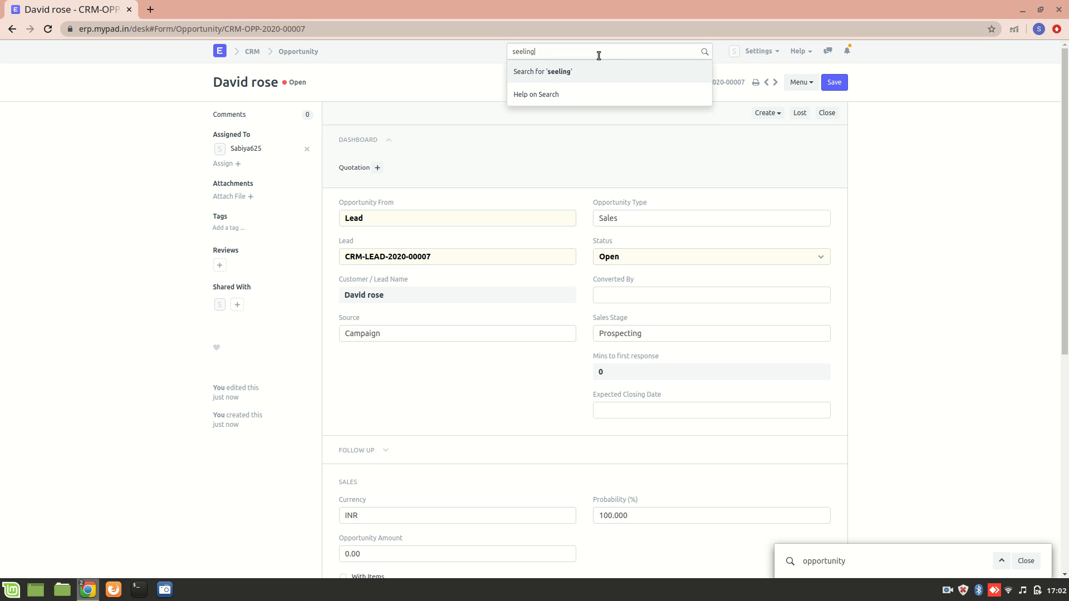
pyautogui.write('s')
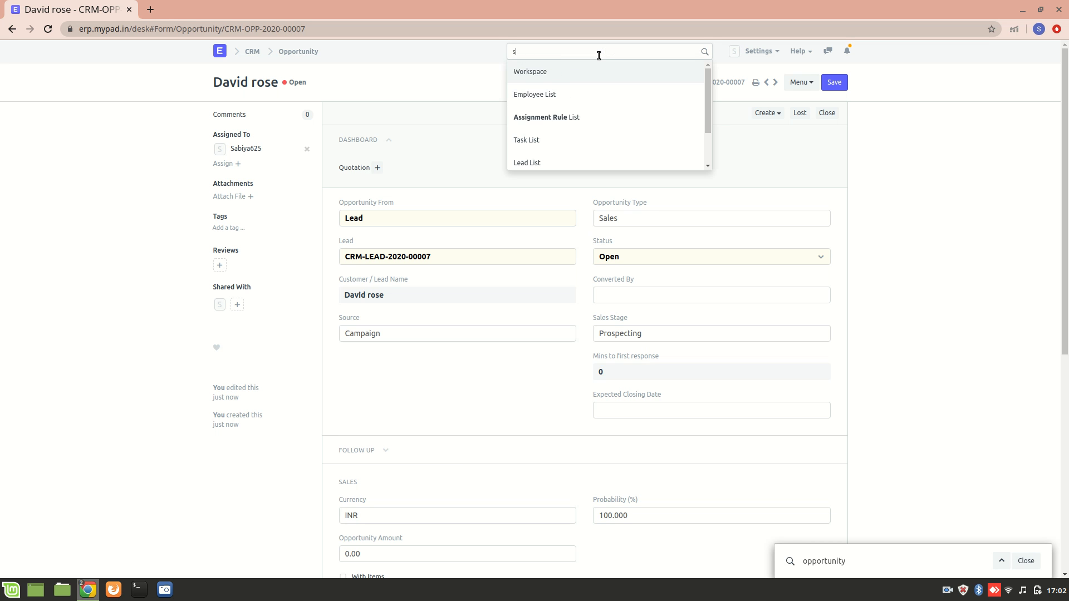
pyautogui.write('ell')
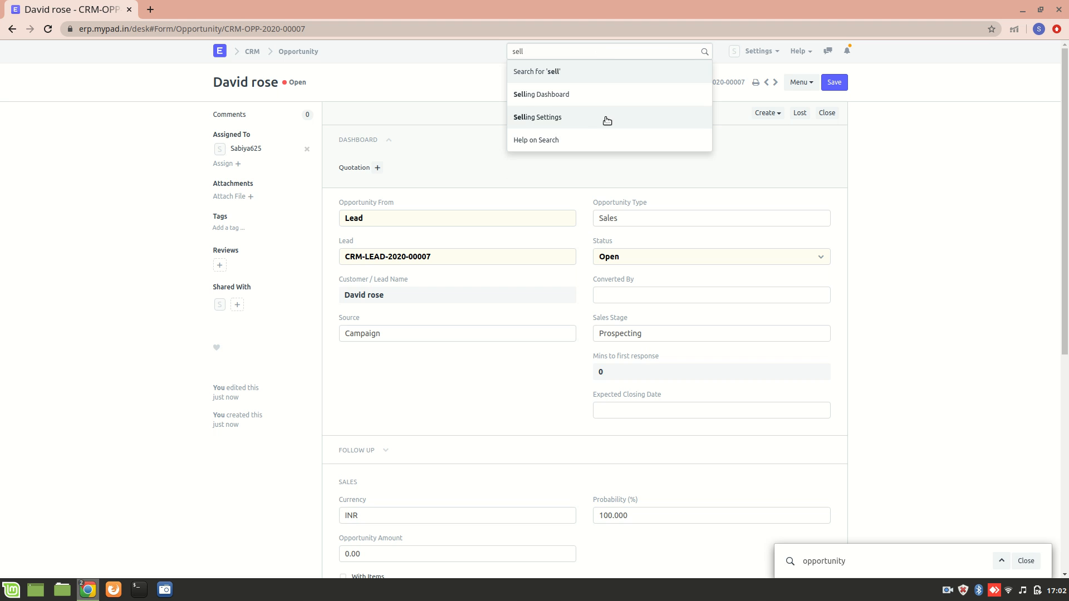
pyautogui.click(538, 117)
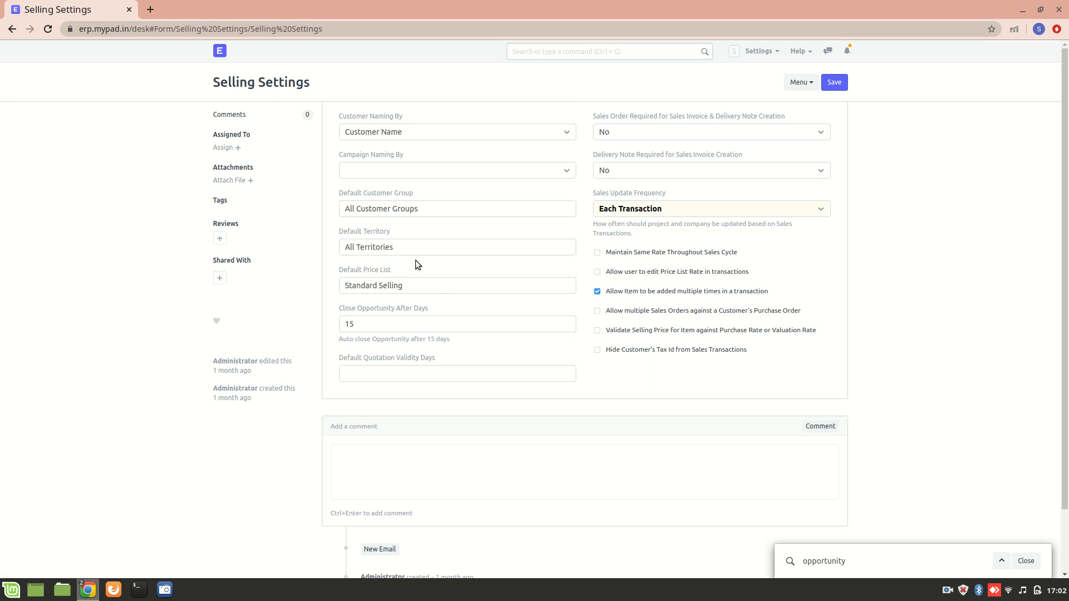
pyautogui.moveTo(376, 335)
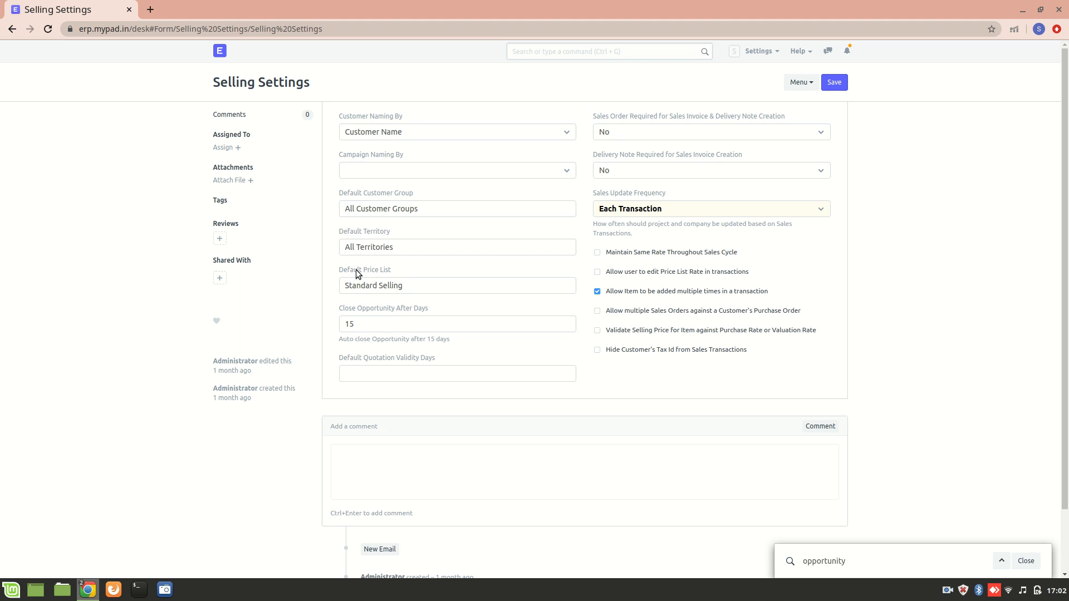
pyautogui.moveTo(215, 259)
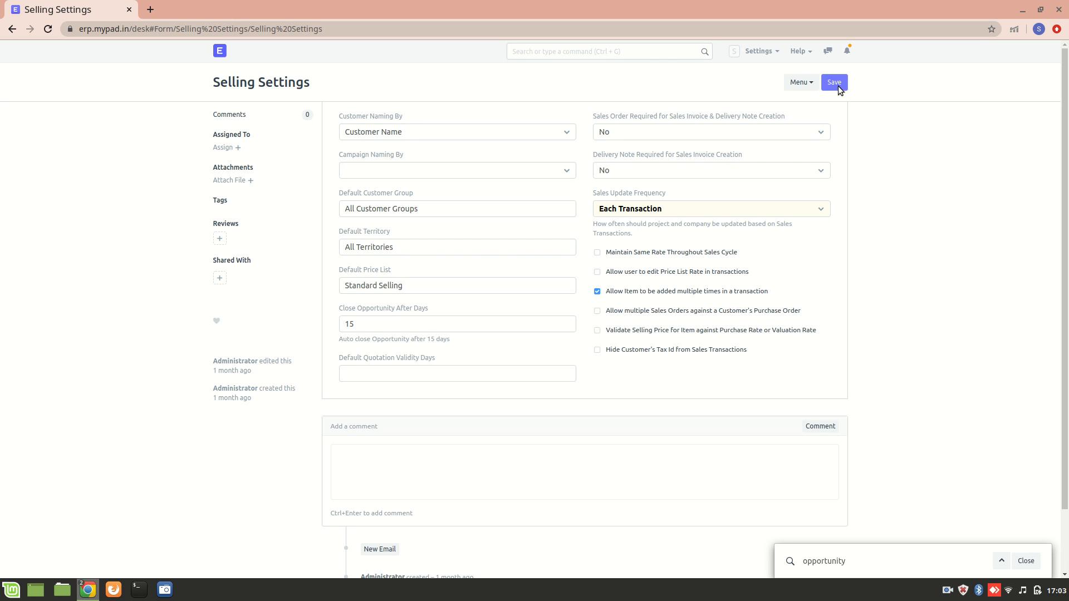
# Step: Save Selling Settings unchanged, keeping Close Opportunity After Days at 15
pyautogui.click(834, 81)
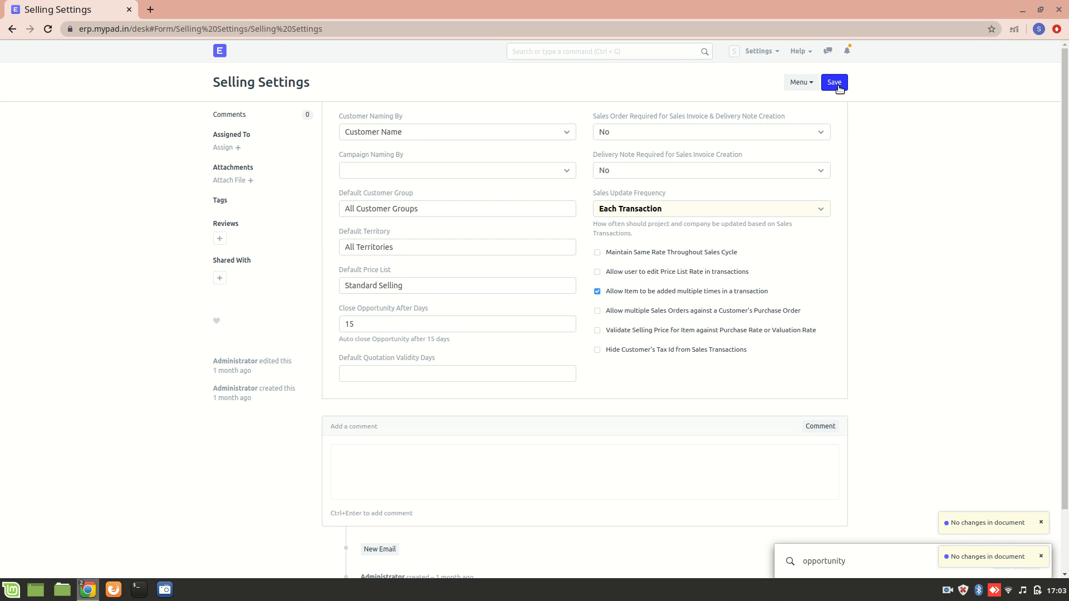
pyautogui.click(833, 82)
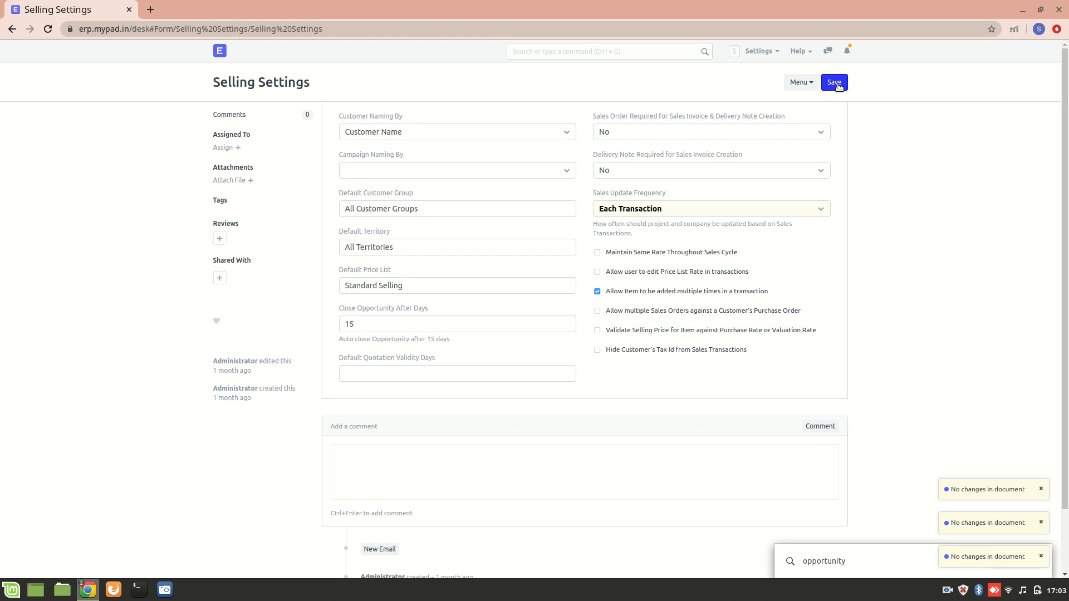
pyautogui.moveTo(7, 44)
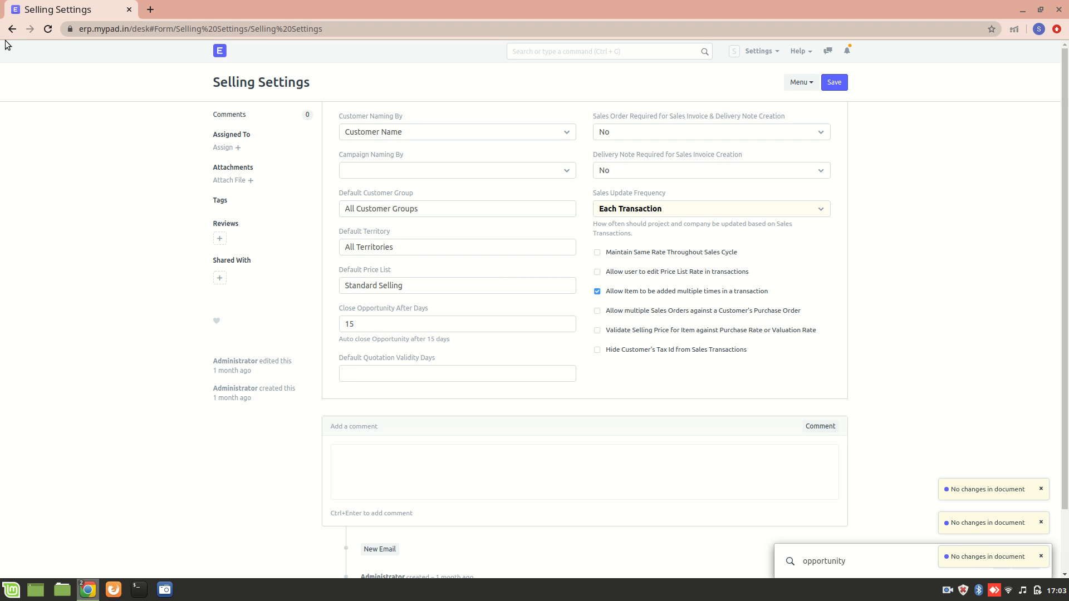
# Step: Return to opportunity CRM-OPP-2020-00007 and review its form
pyautogui.click(12, 29)
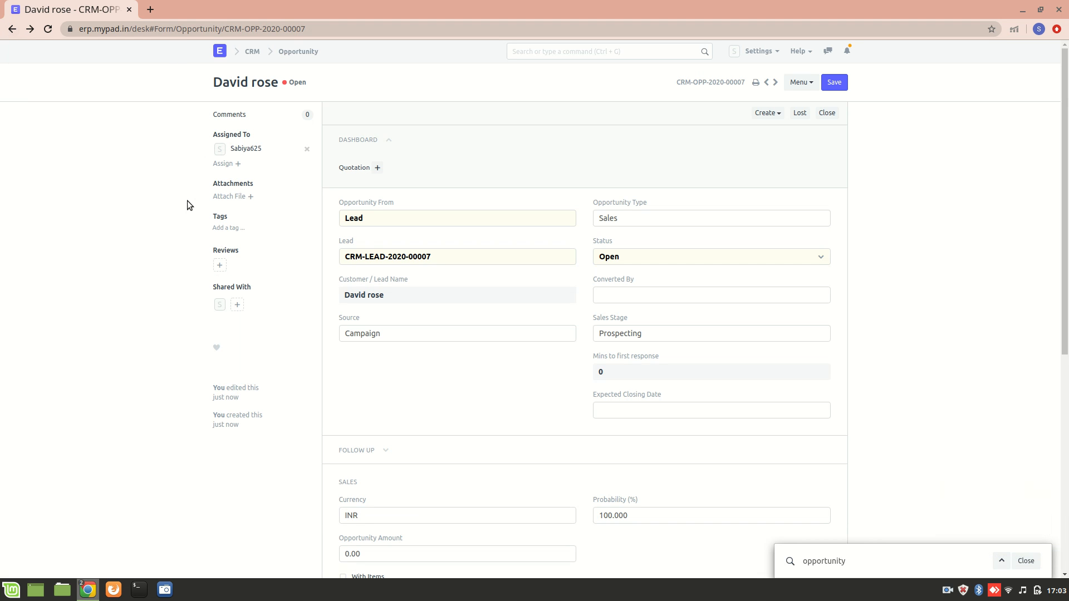
pyautogui.scroll(-3)
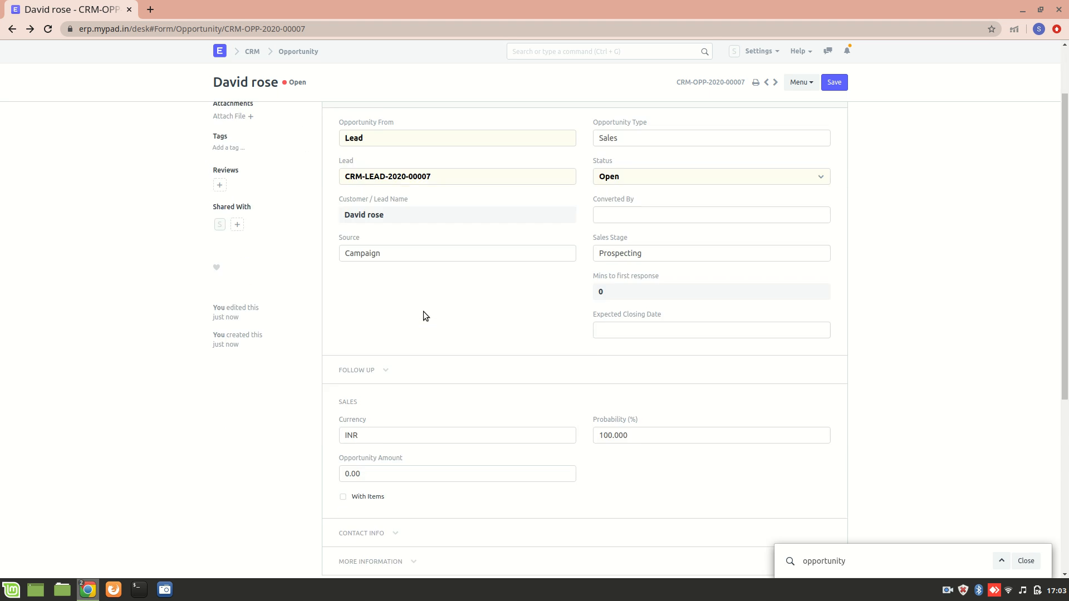
pyautogui.scroll(-3)
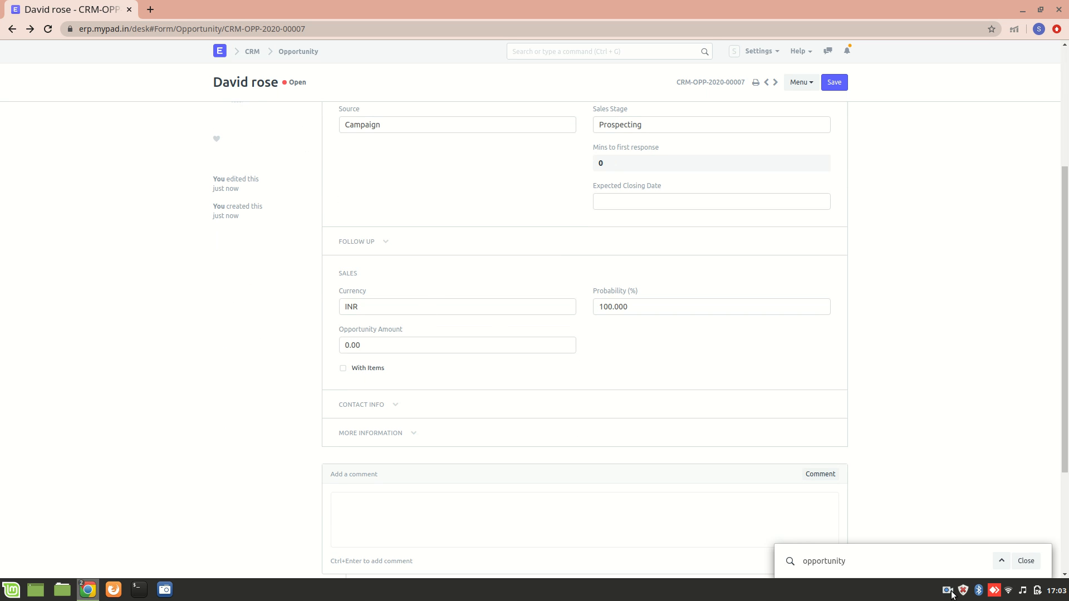